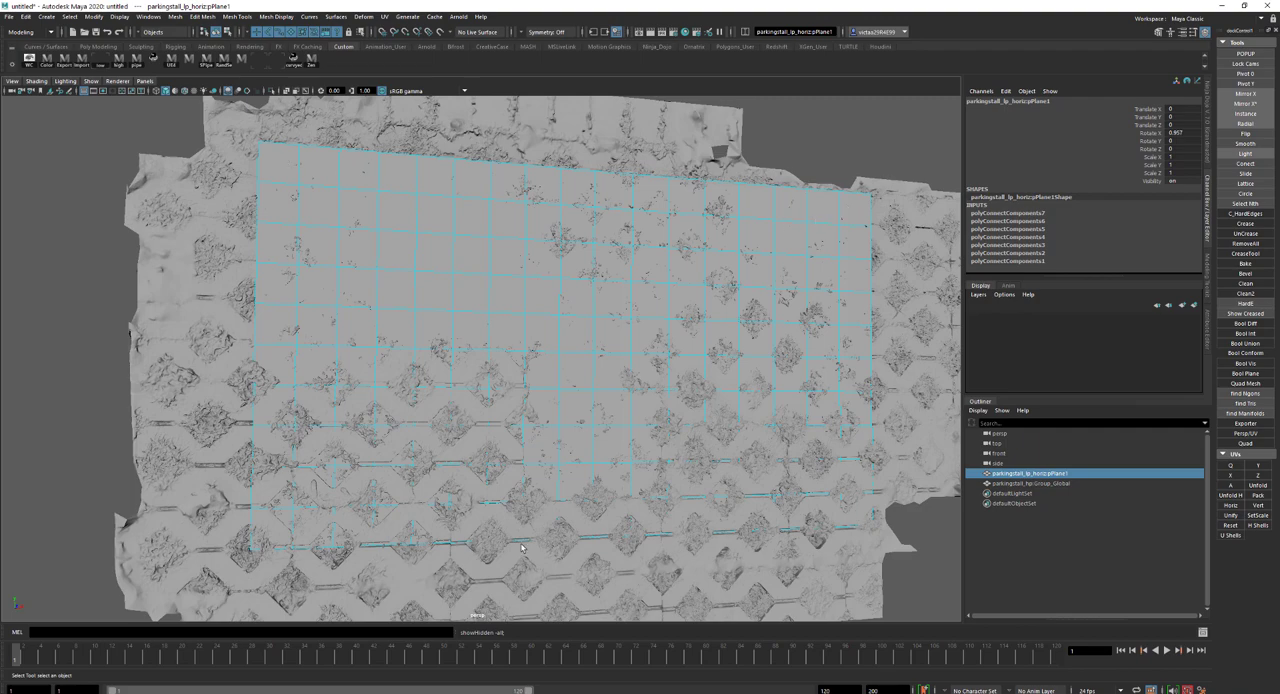
mouse_move(686, 637)
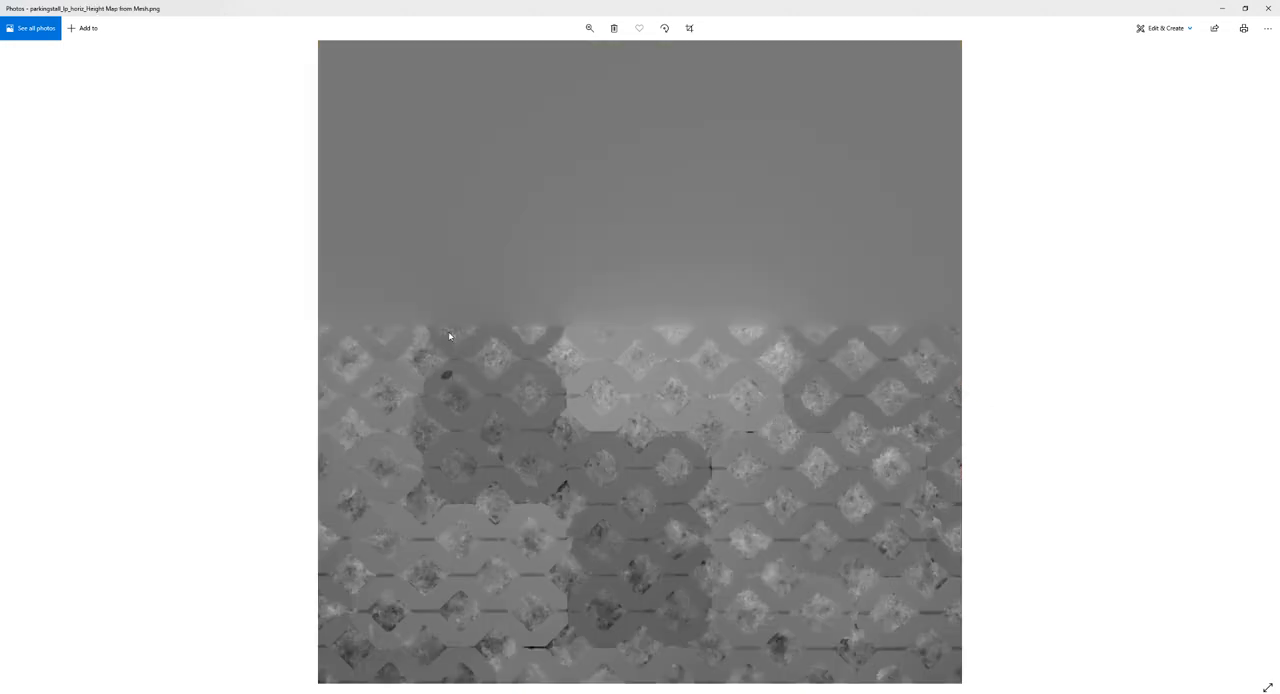
mouse_move(851, 508)
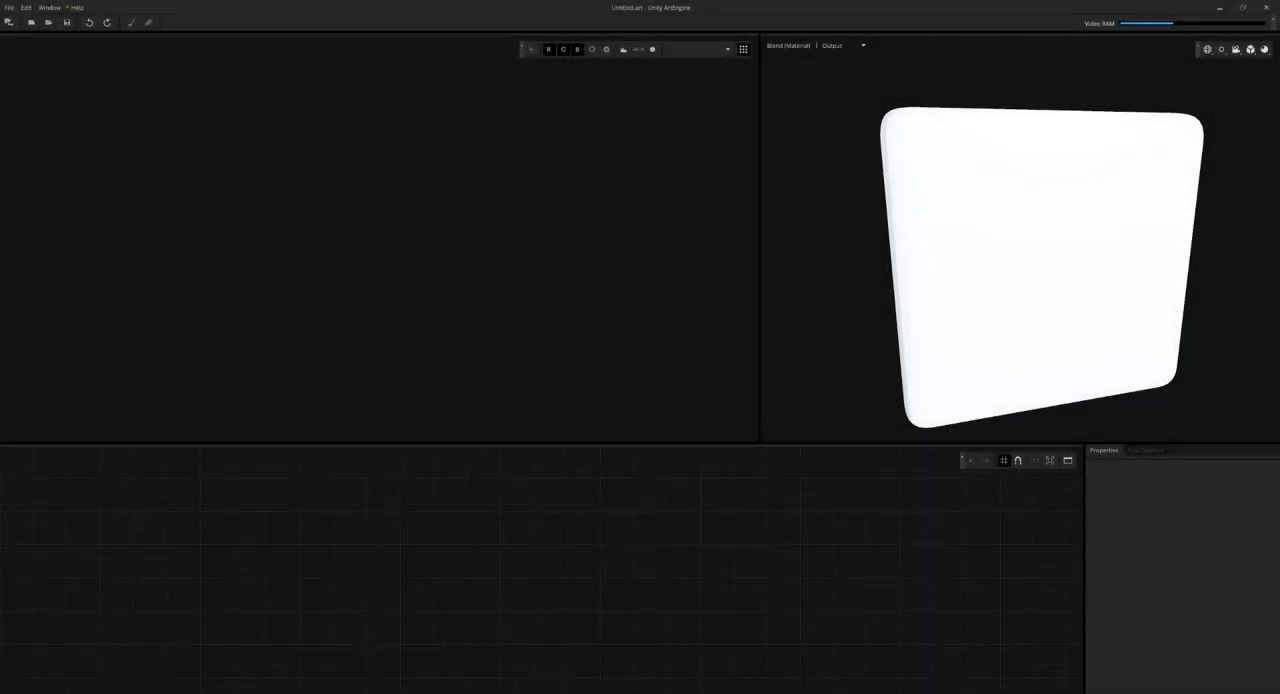
- Compose a material from the imported height map and transferred color texture
right_click(443, 545)
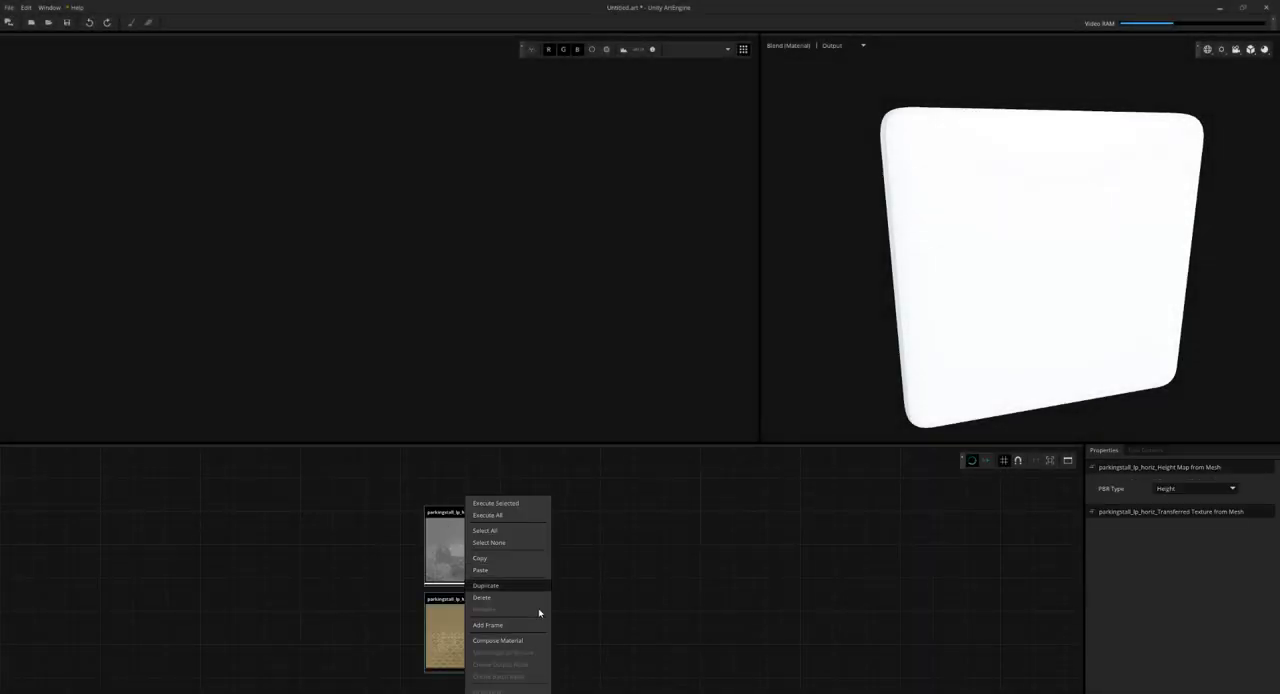
click(497, 640)
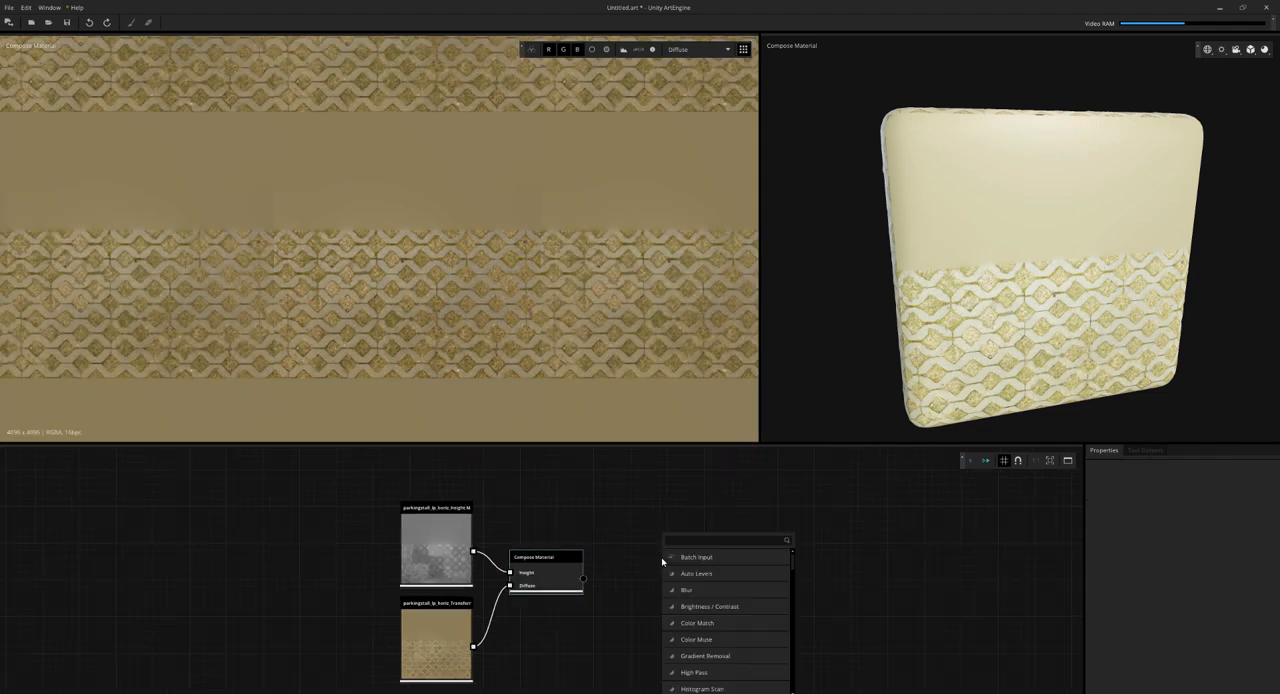
- Add a Free Transform node fed by the Compose Material output
click(697, 565)
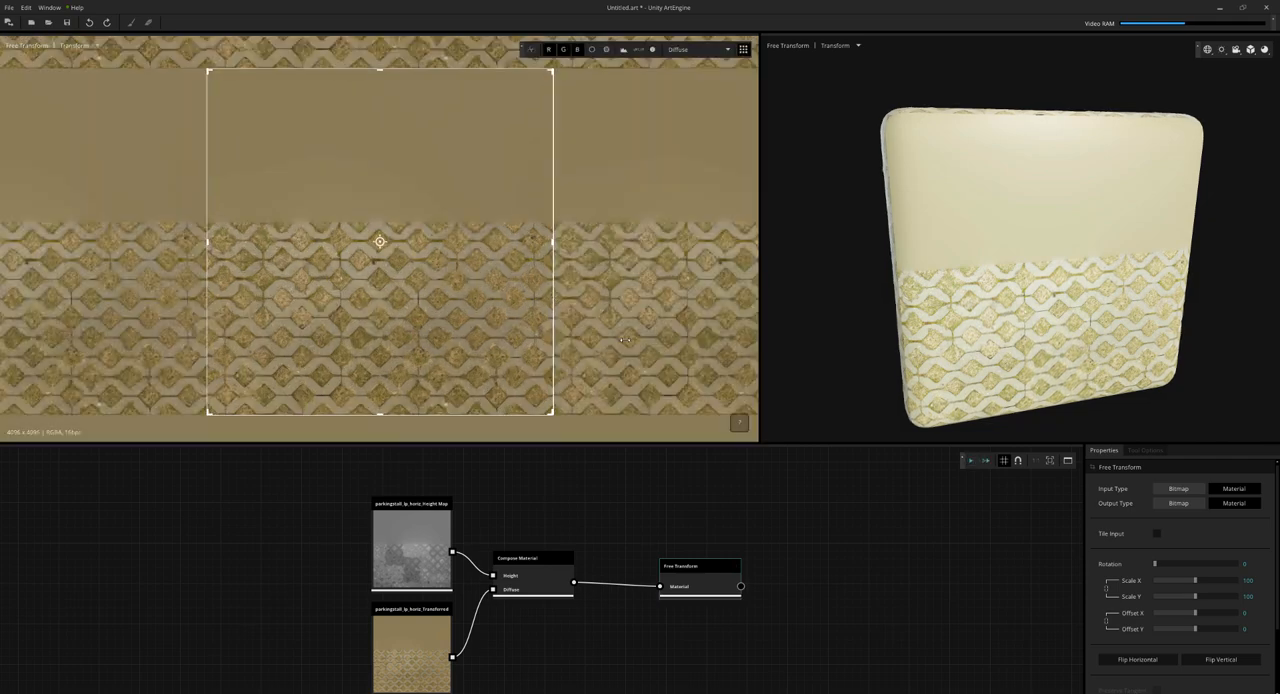
drag(1190, 564, 1162, 564)
text(blen)
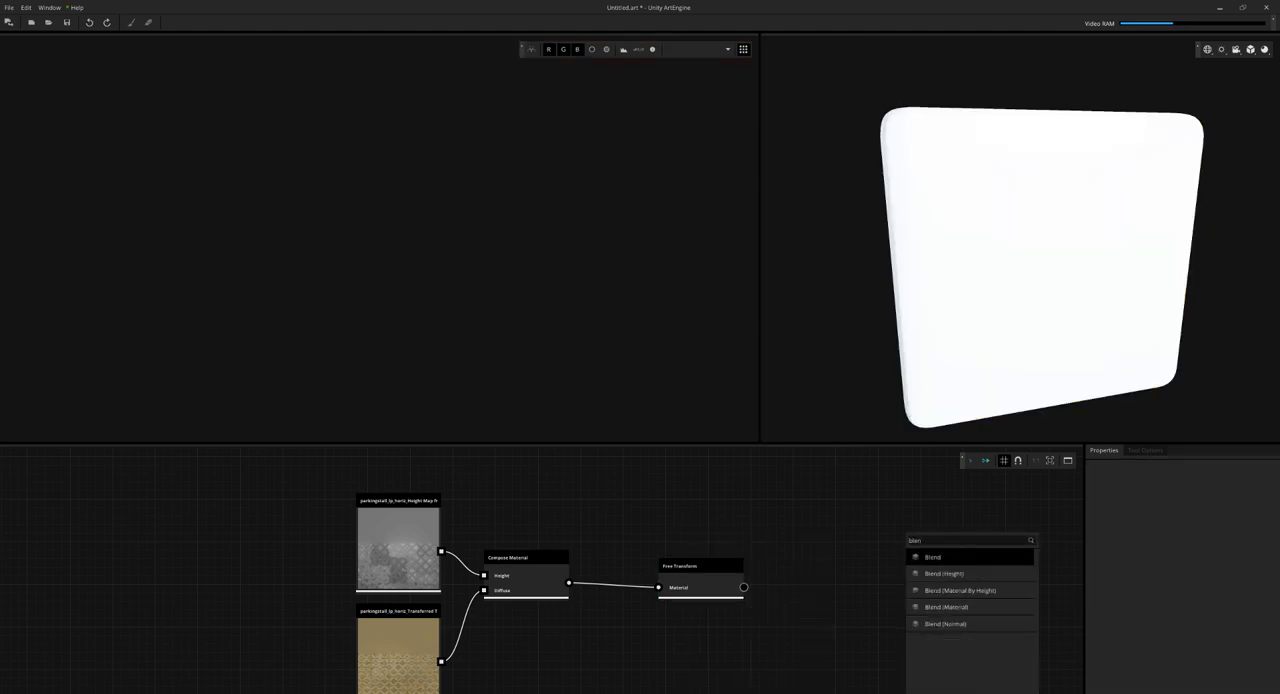
- Add a Blend (Material) node masked by a white 4096×4096 rectangle Basic Shape
click(946, 607)
text(sha)
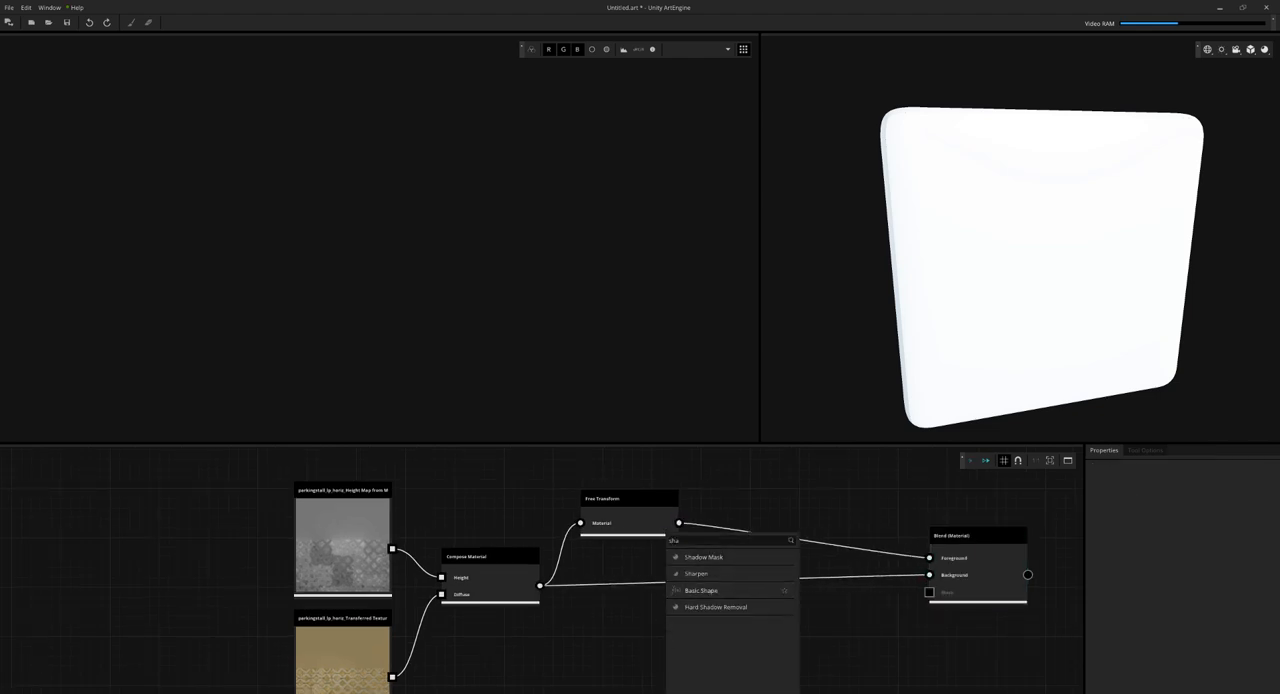
click(701, 589)
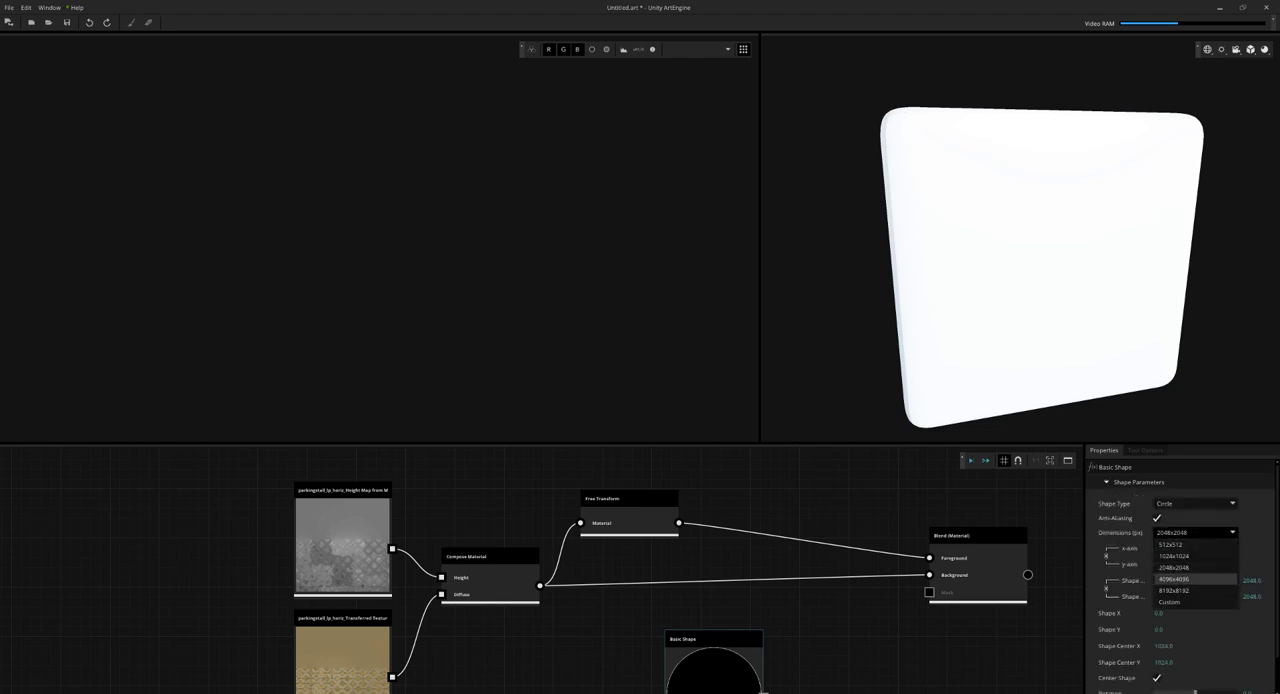
click(1174, 580)
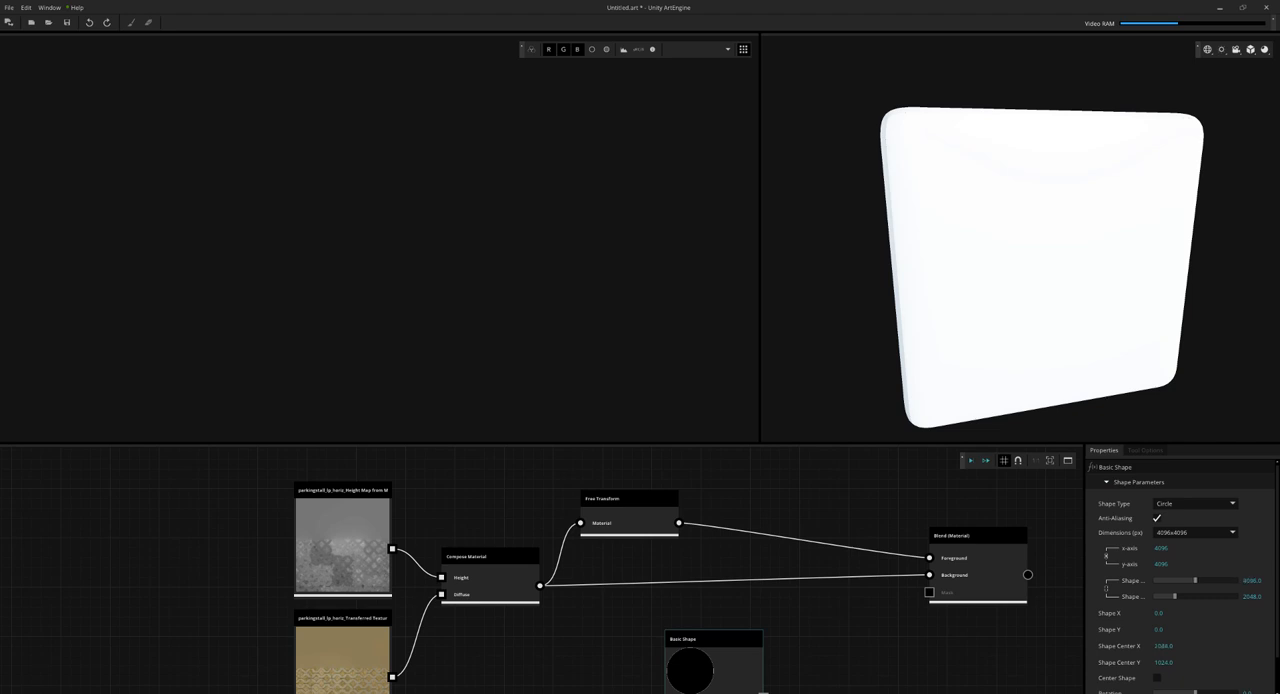
scroll(down, 3)
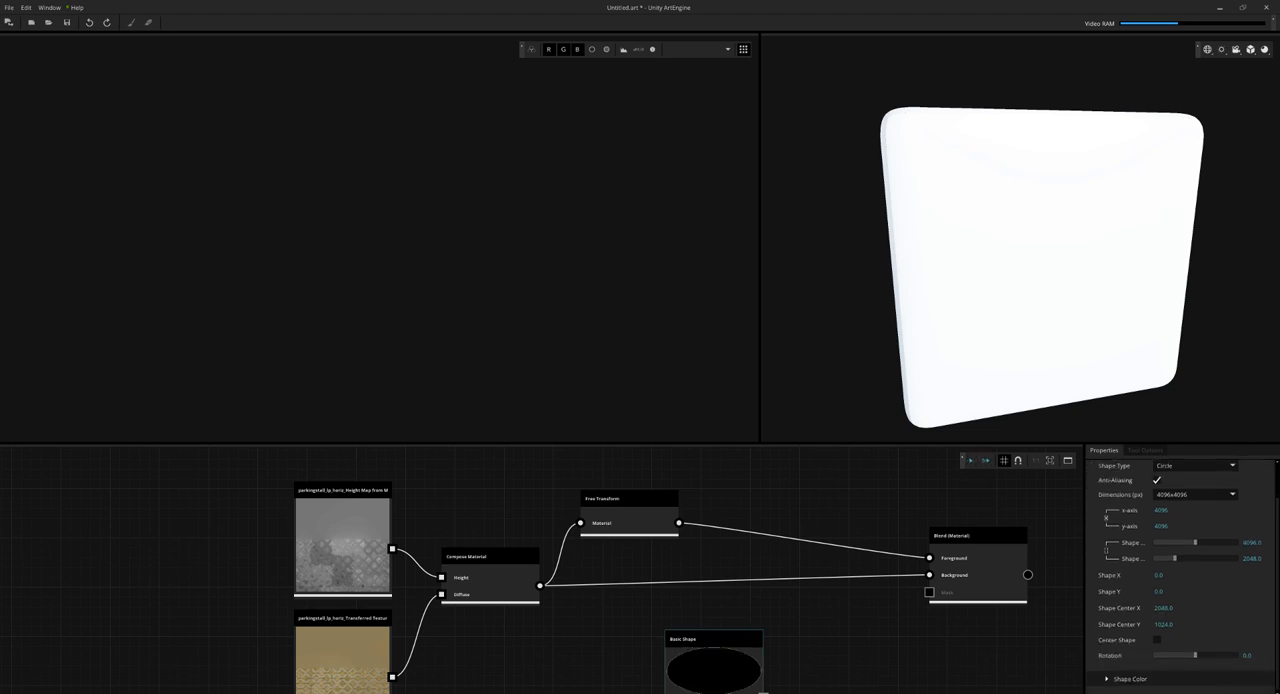
scroll(down, 3)
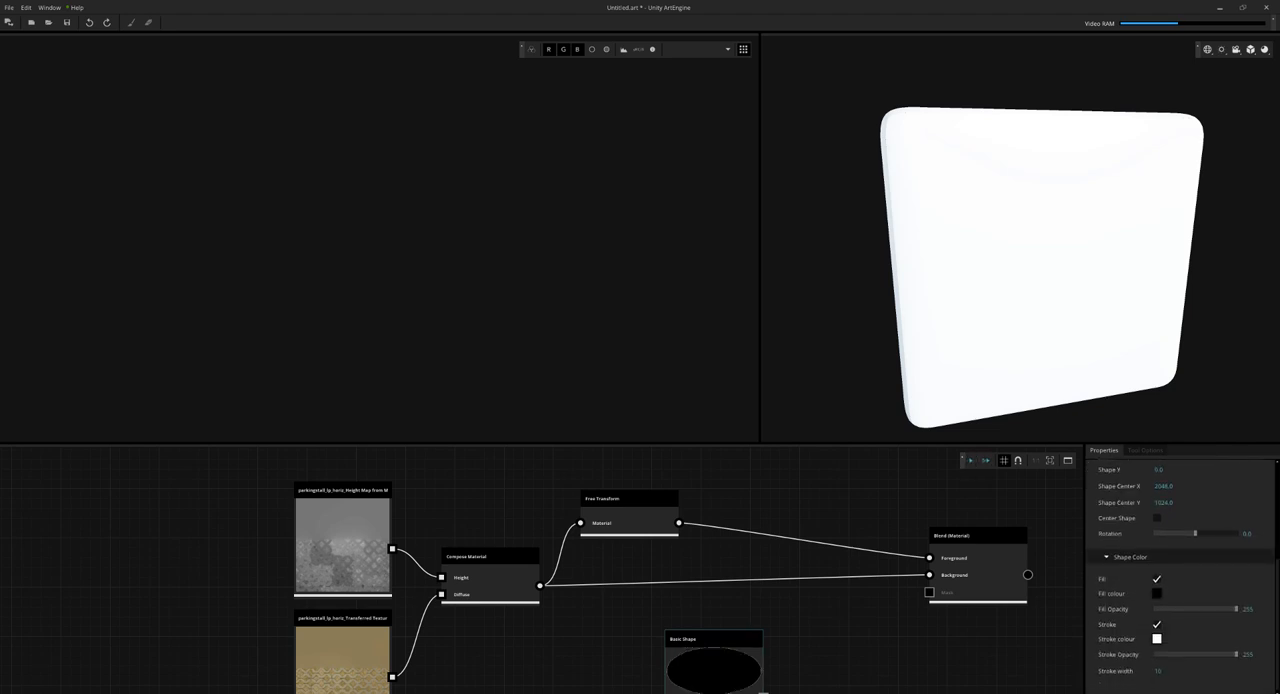
click(1157, 624)
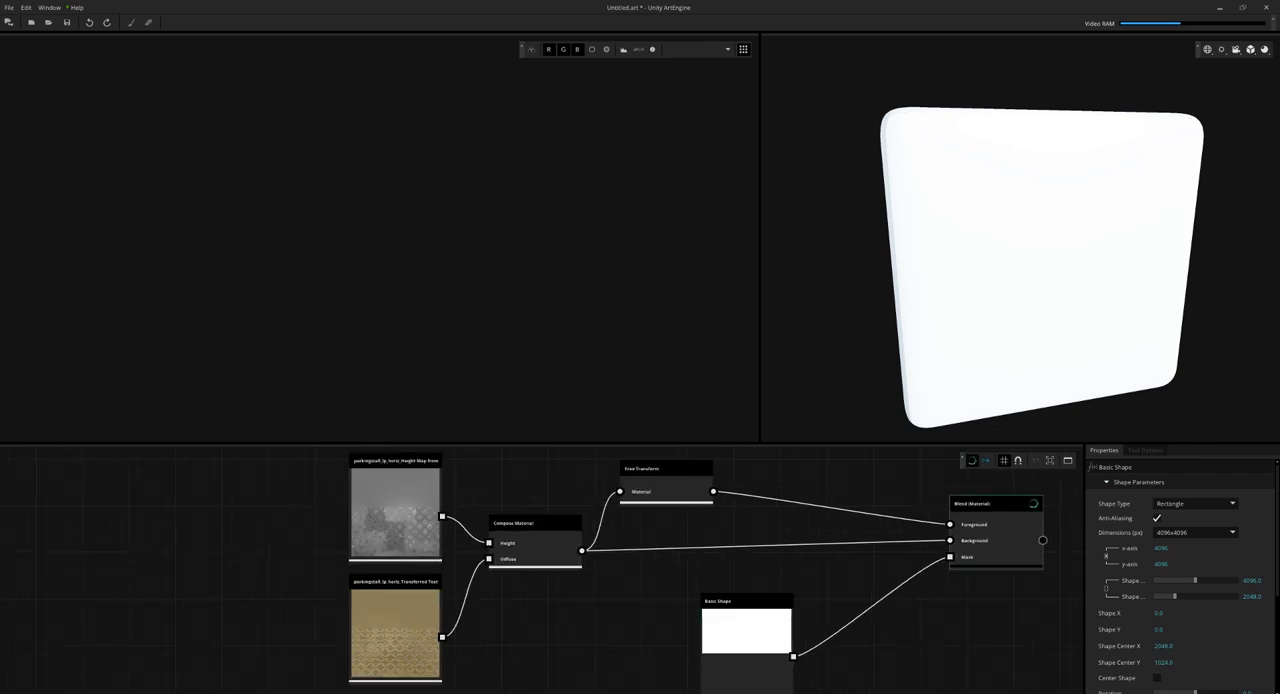
click(995, 503)
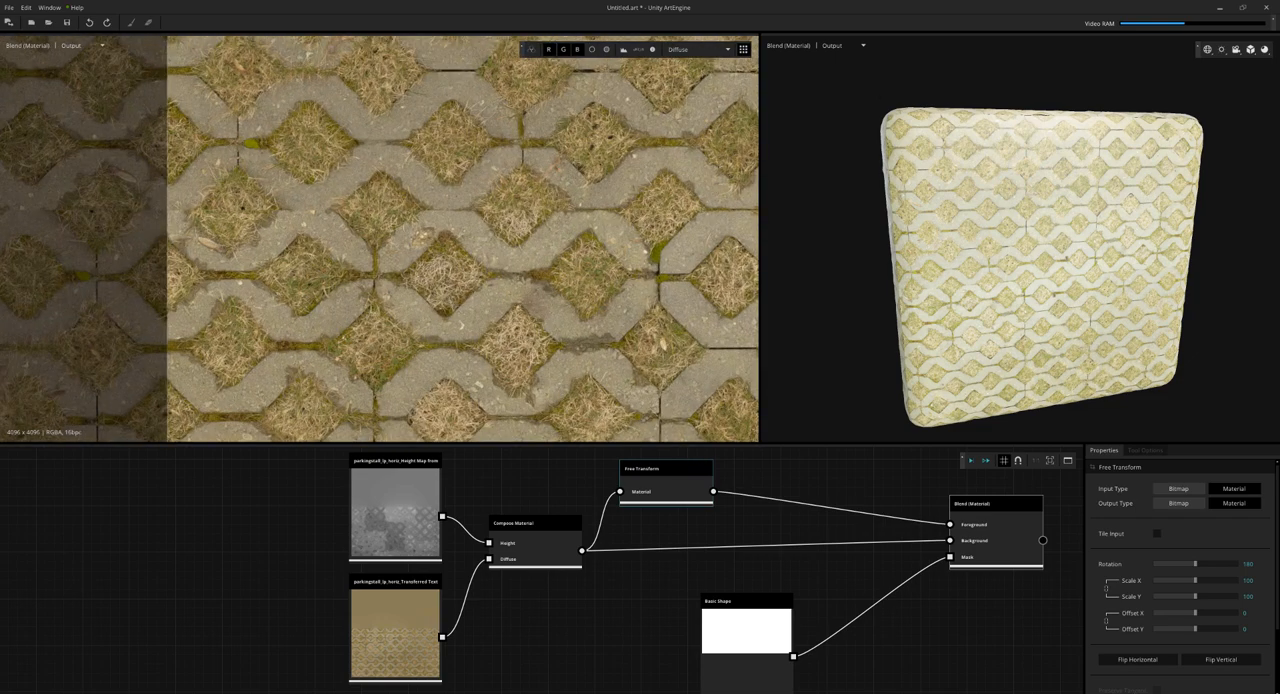
- Rotate the Free Transform copy 180° and shift Offset Y, checking Height and Diffuse views
click(698, 49)
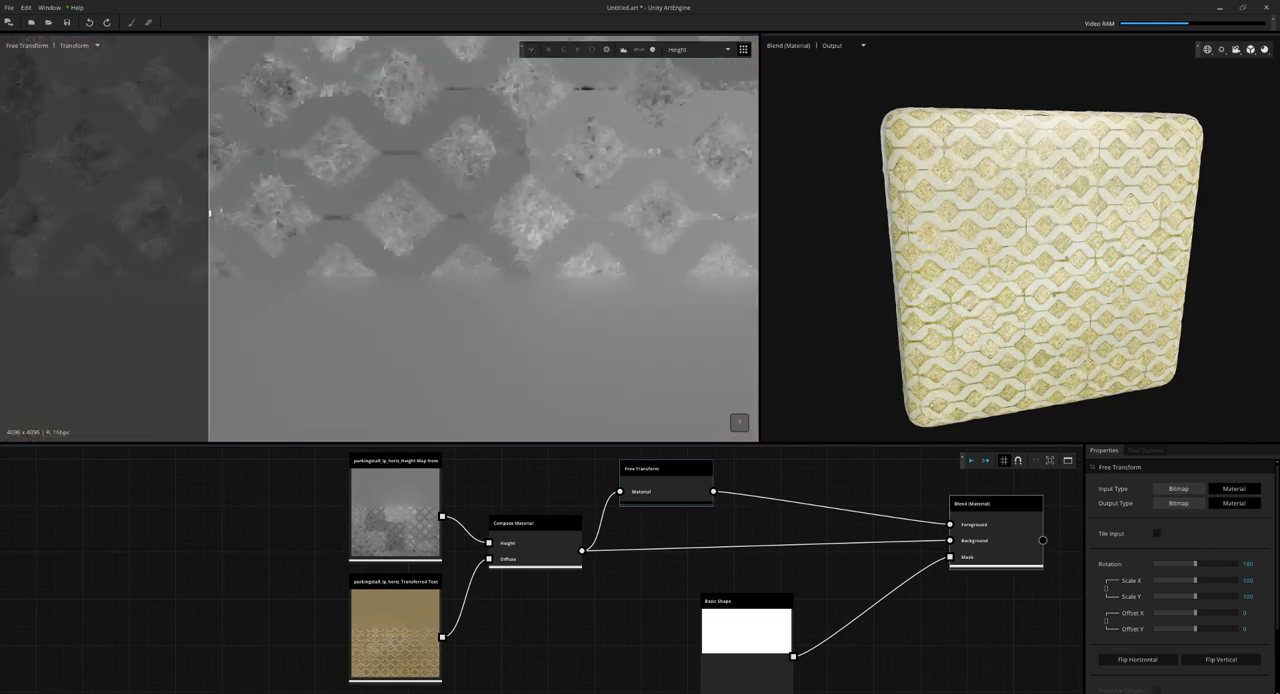
click(995, 503)
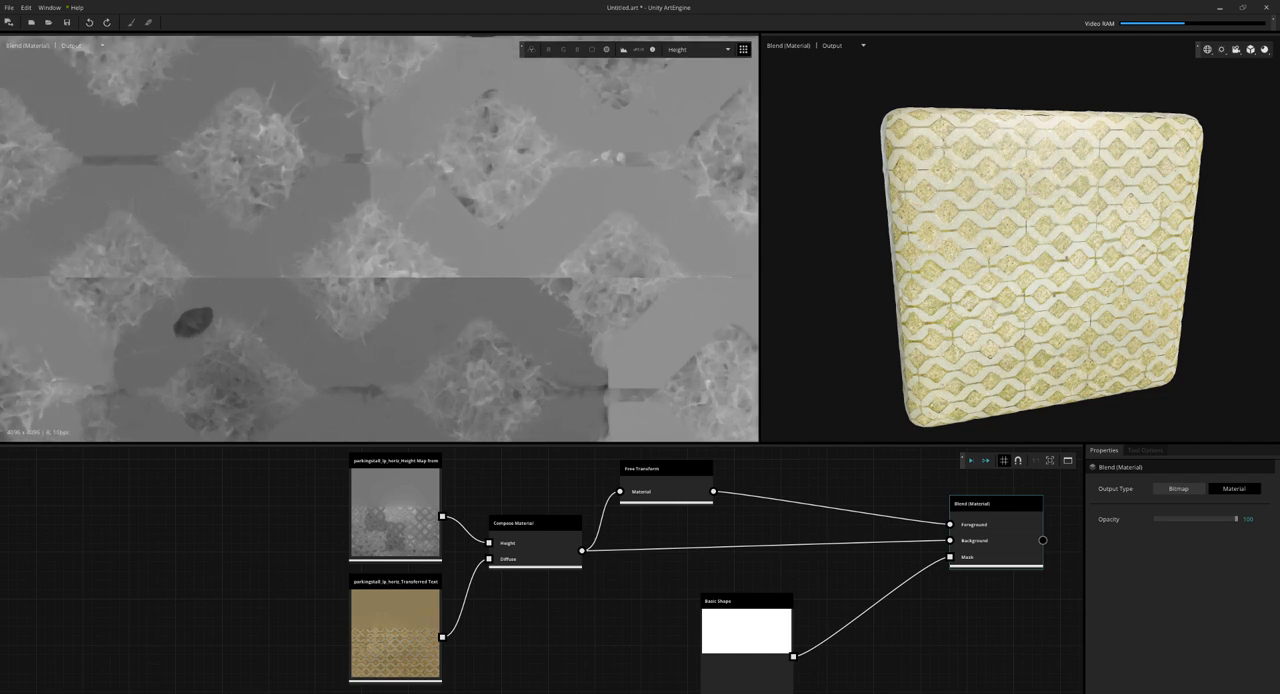
click(666, 468)
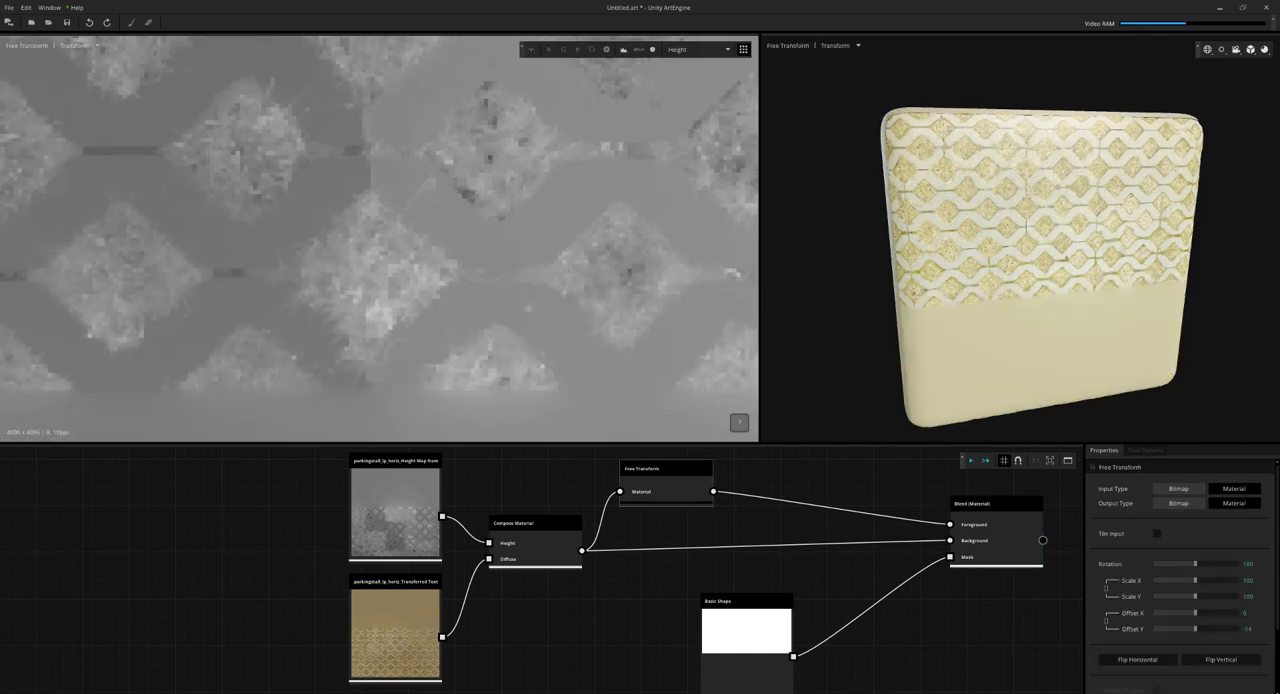
click(994, 503)
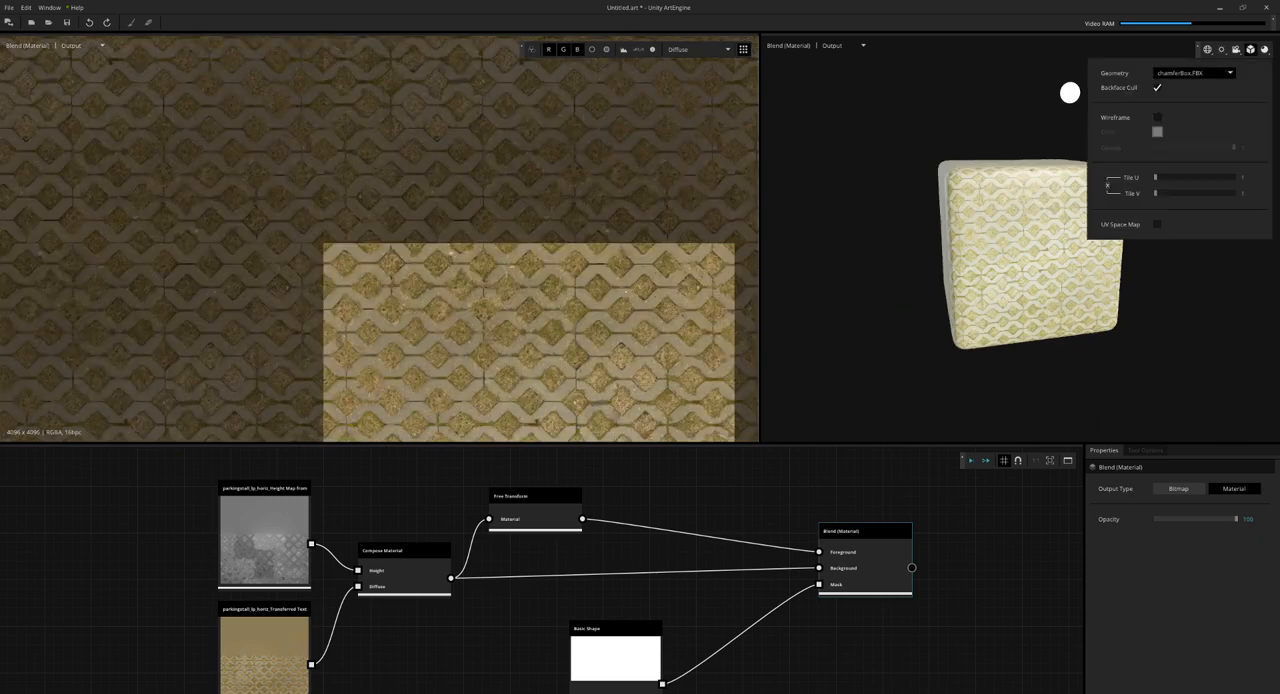
- Pick a lighting environment map for the 3D preview
click(1194, 72)
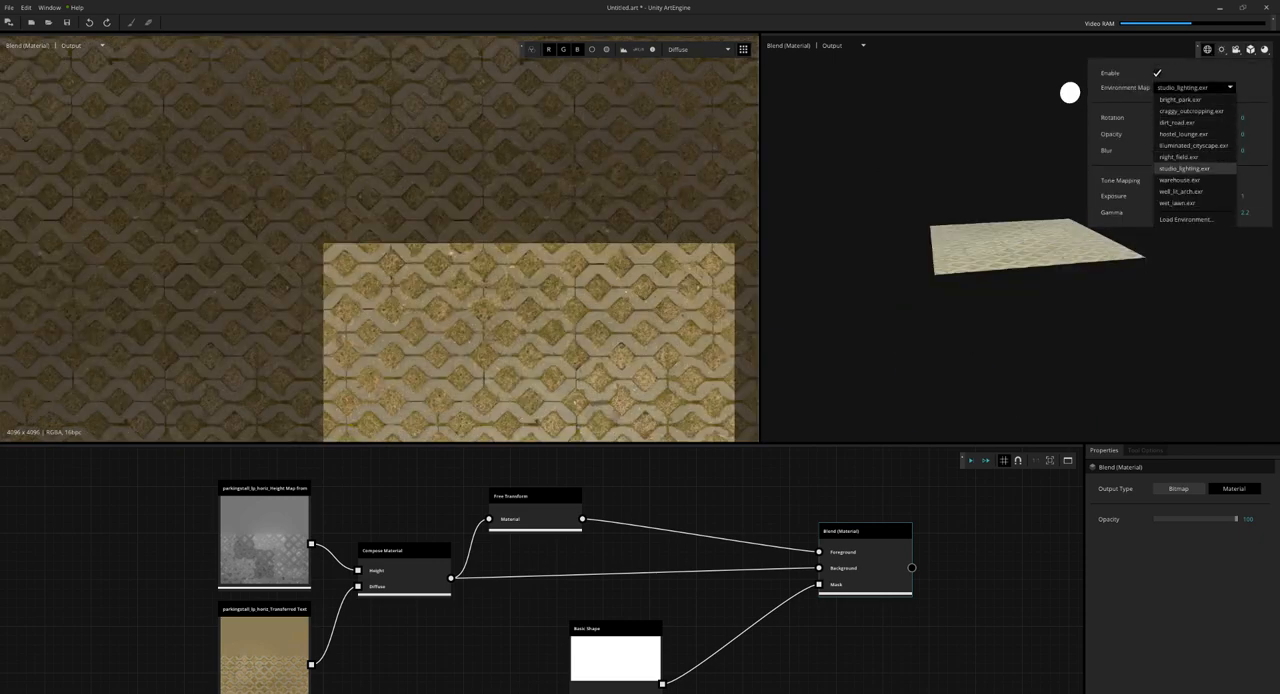
click(1179, 180)
text(mask)
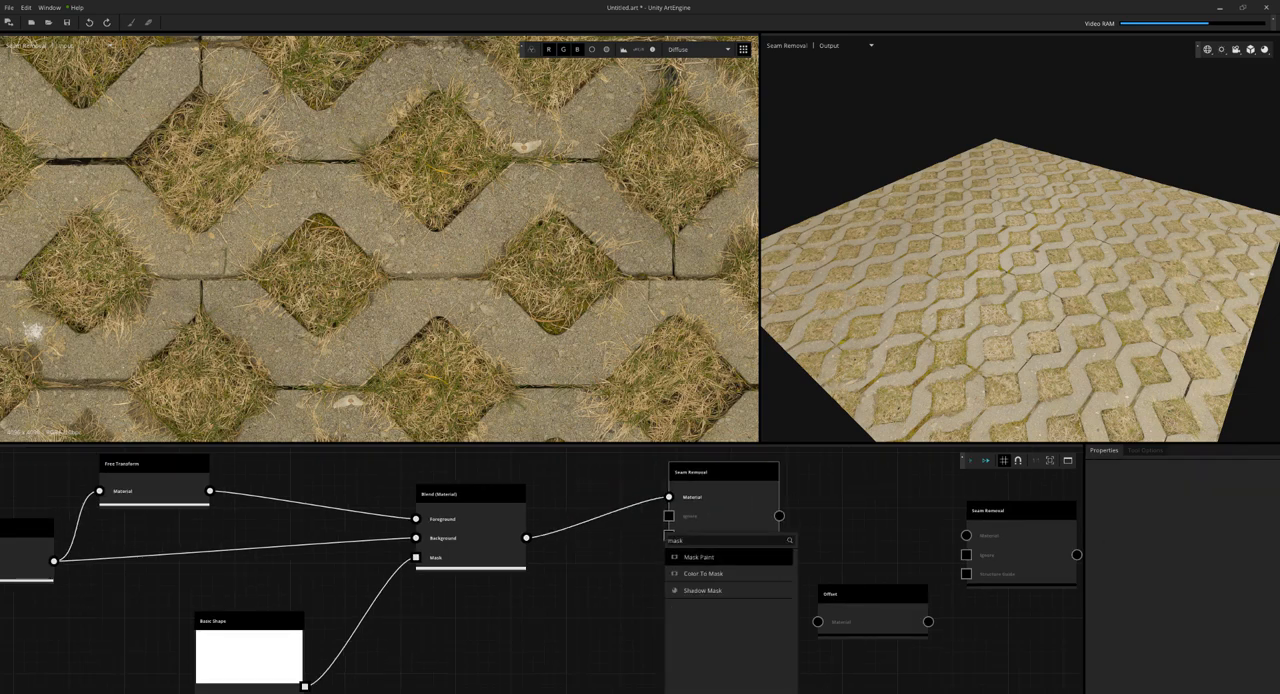
- Add a Mask Paint node and brush a white guide line along the horizontal seam
click(698, 557)
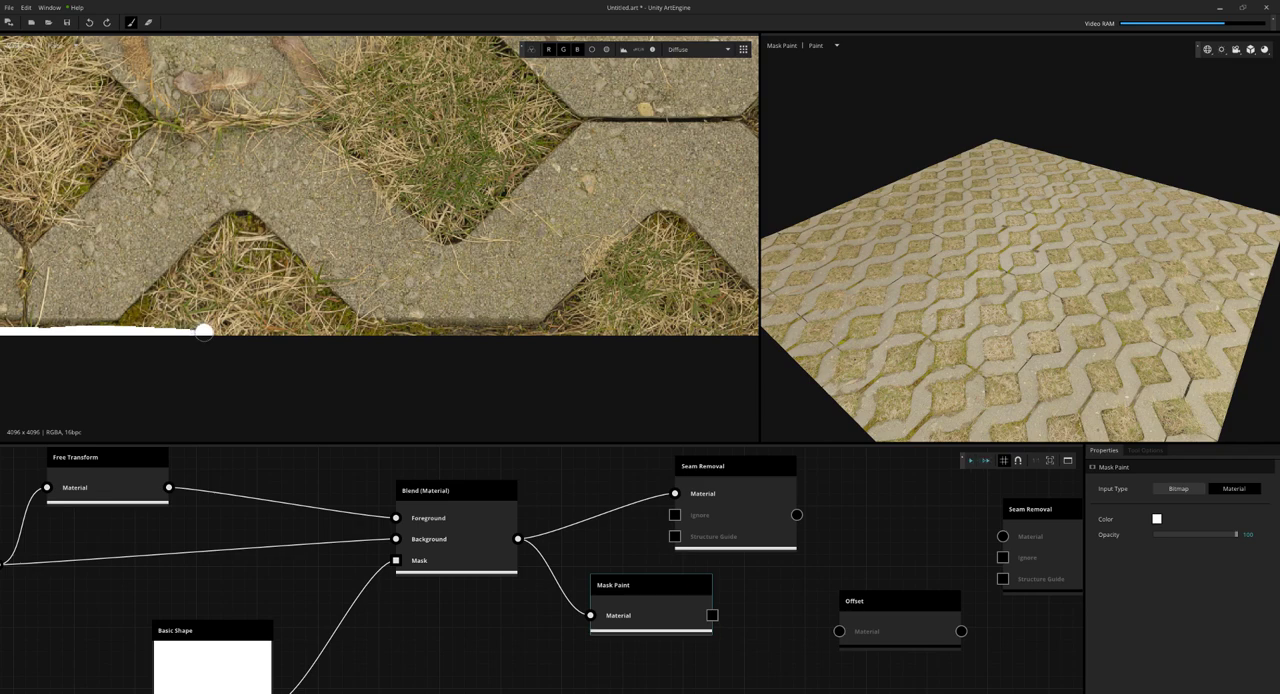
drag(203, 331, 352, 342)
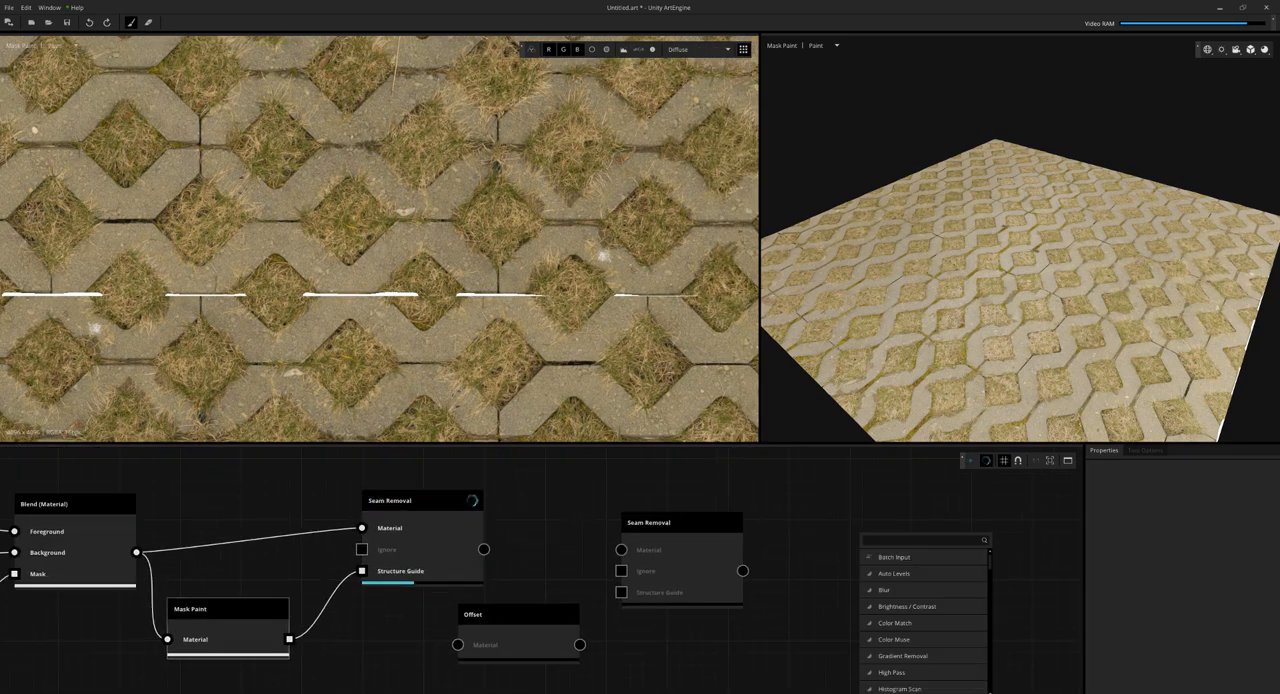
- Add Color Match, Roughness / Gloss Generation and Output nodes to the graph
click(894, 622)
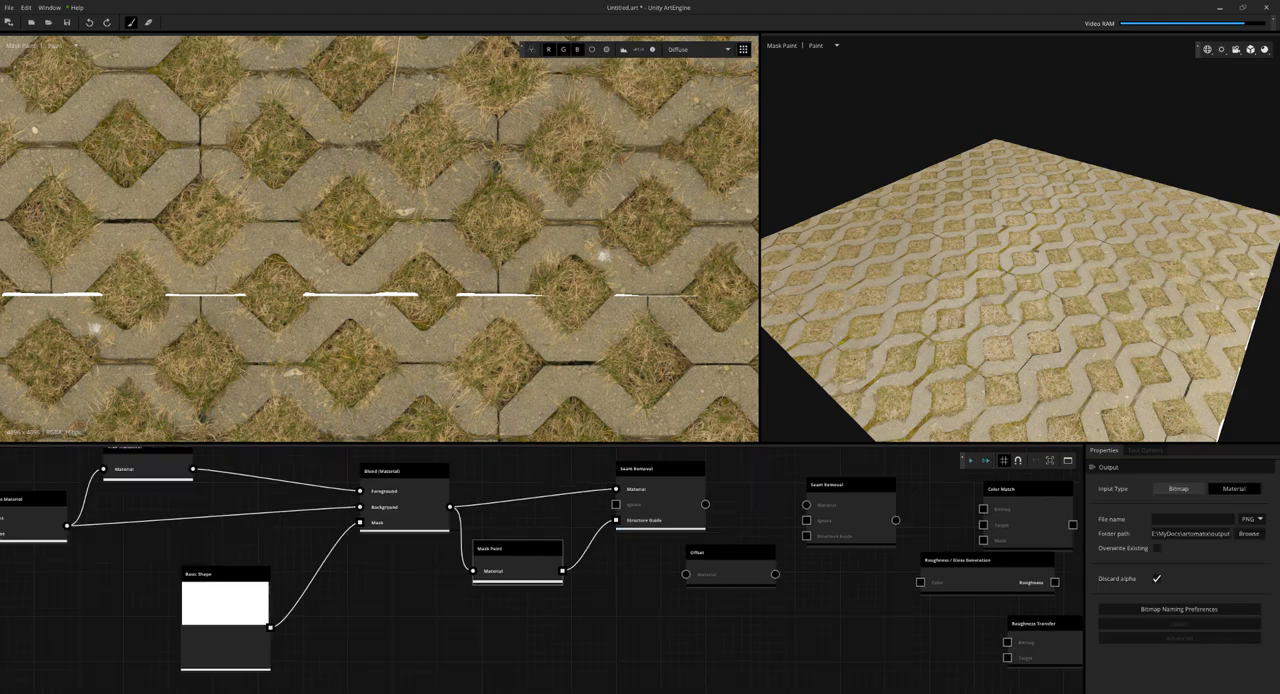
click(683, 507)
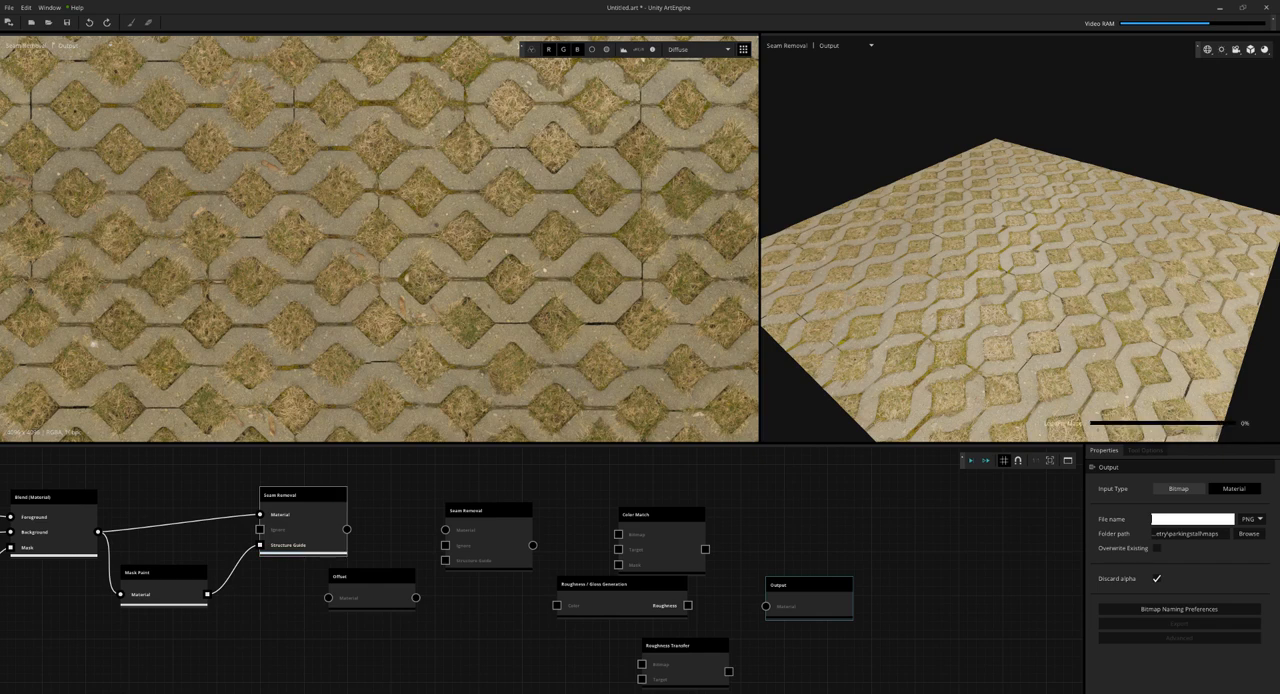
- Connect Seam Removal's output to the Offset node's Material input, typing 'parkin'
text(parkin)
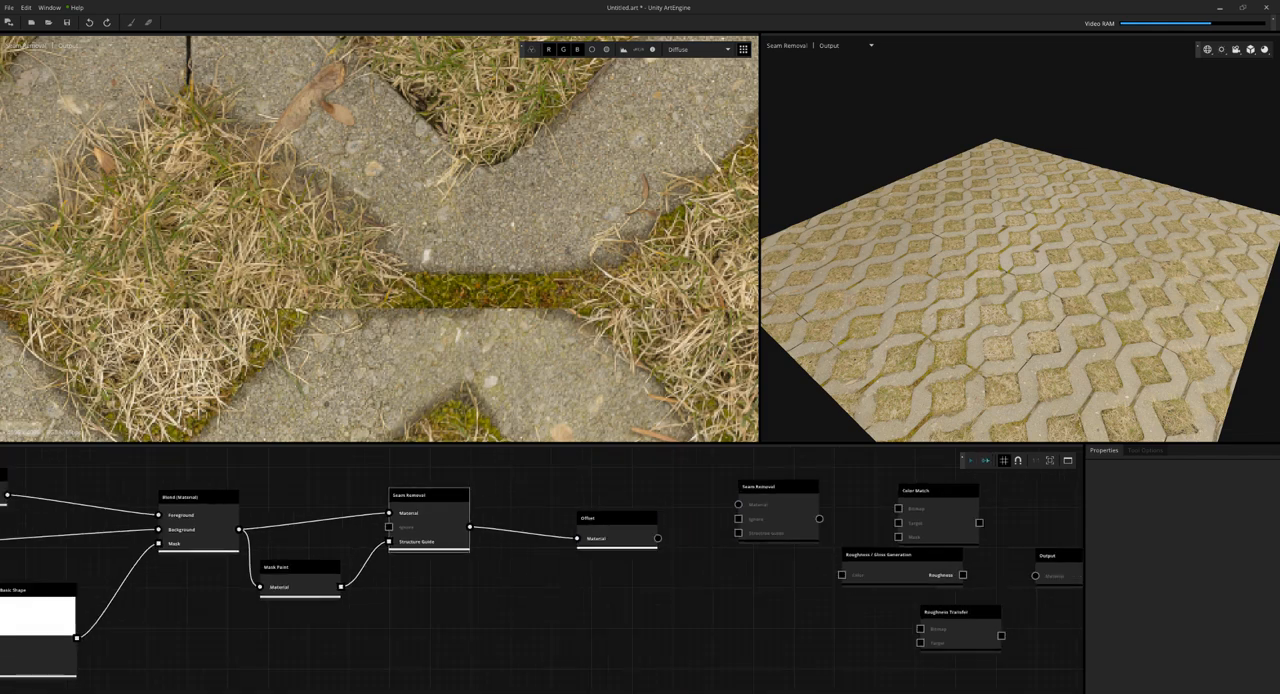
- Set the Offset node's Y offset to 50% and wire it into the second Seam Removal
click(615, 518)
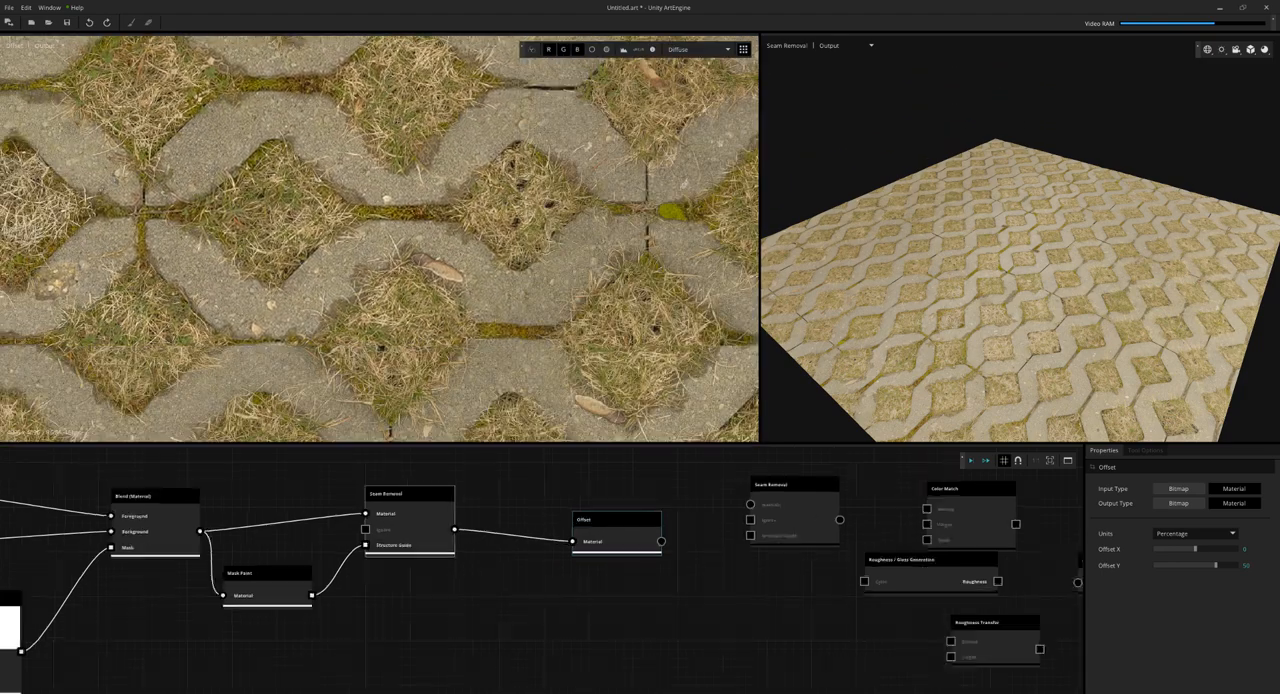
drag(617, 520, 515, 460)
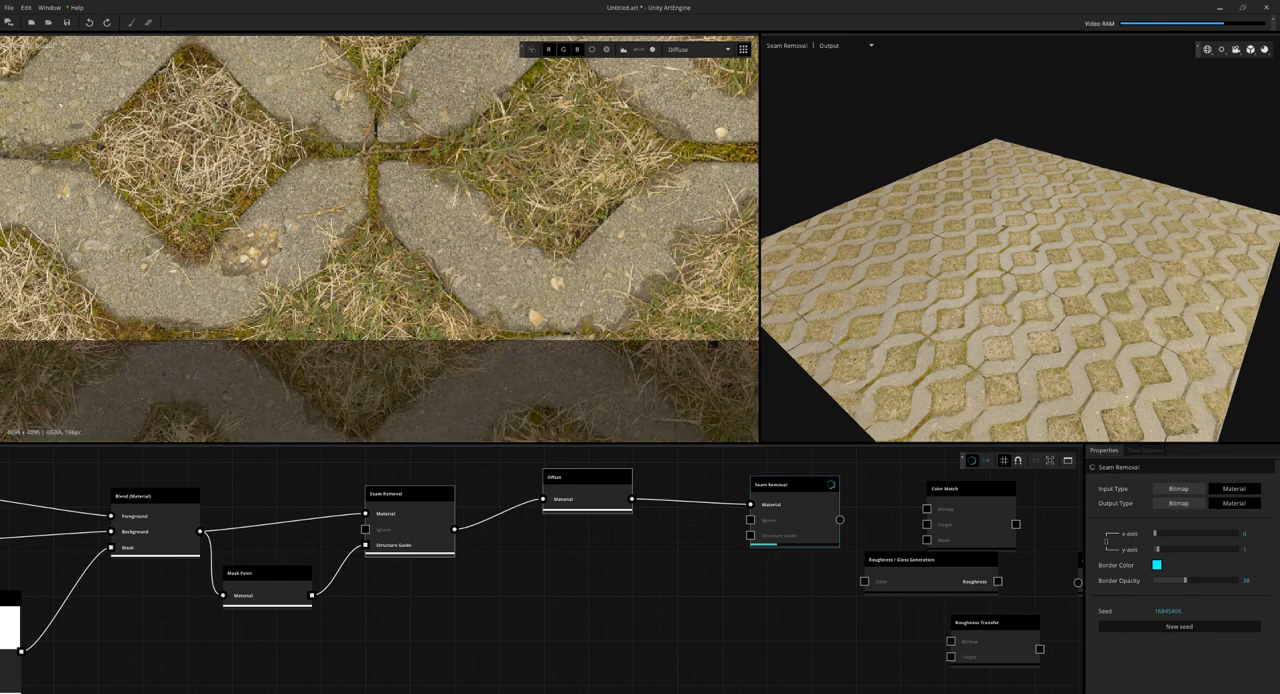
- Add a Mask Paint node feeding the first Seam Removal's Ignore input
click(697, 50)
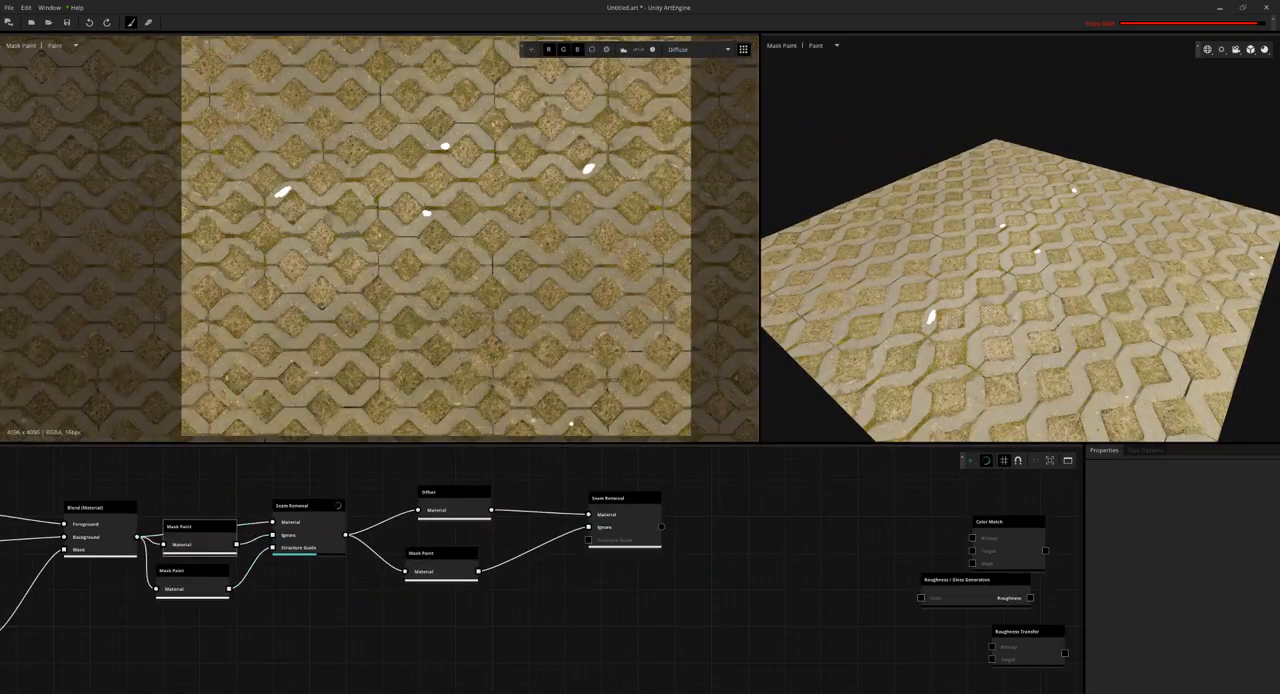
- View the second Seam Removal result and recompute it with the painted ignore mask
click(690, 510)
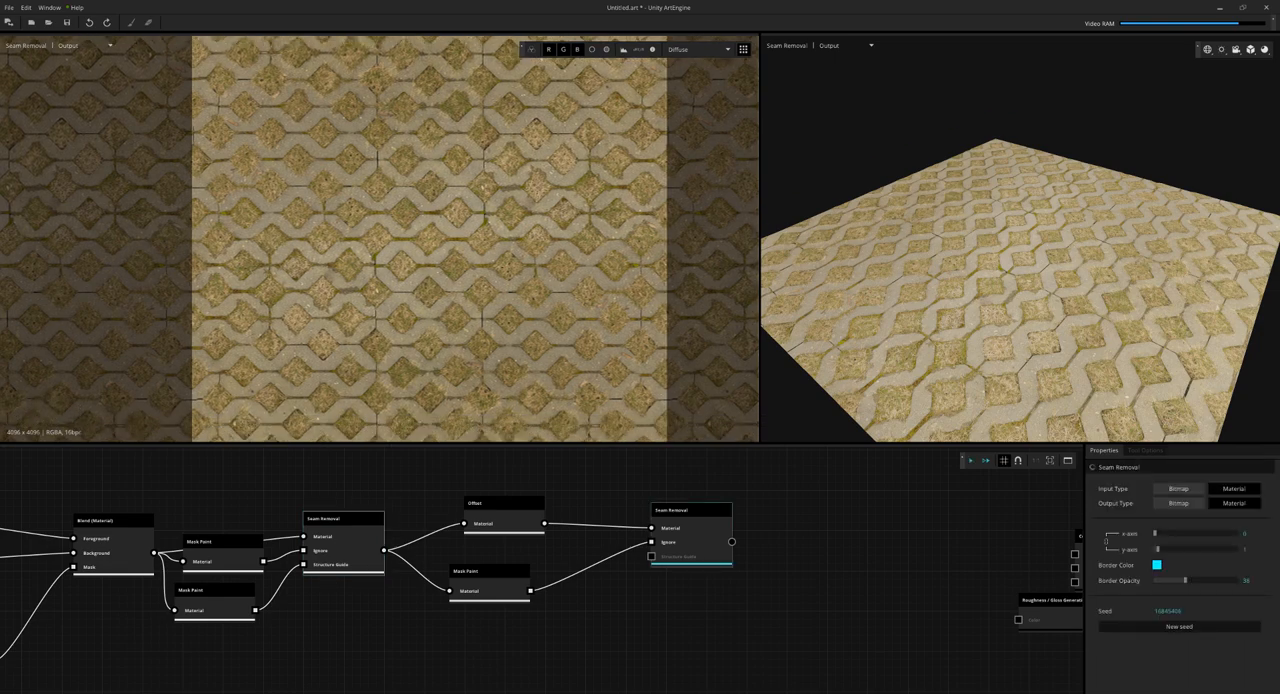
click(970, 460)
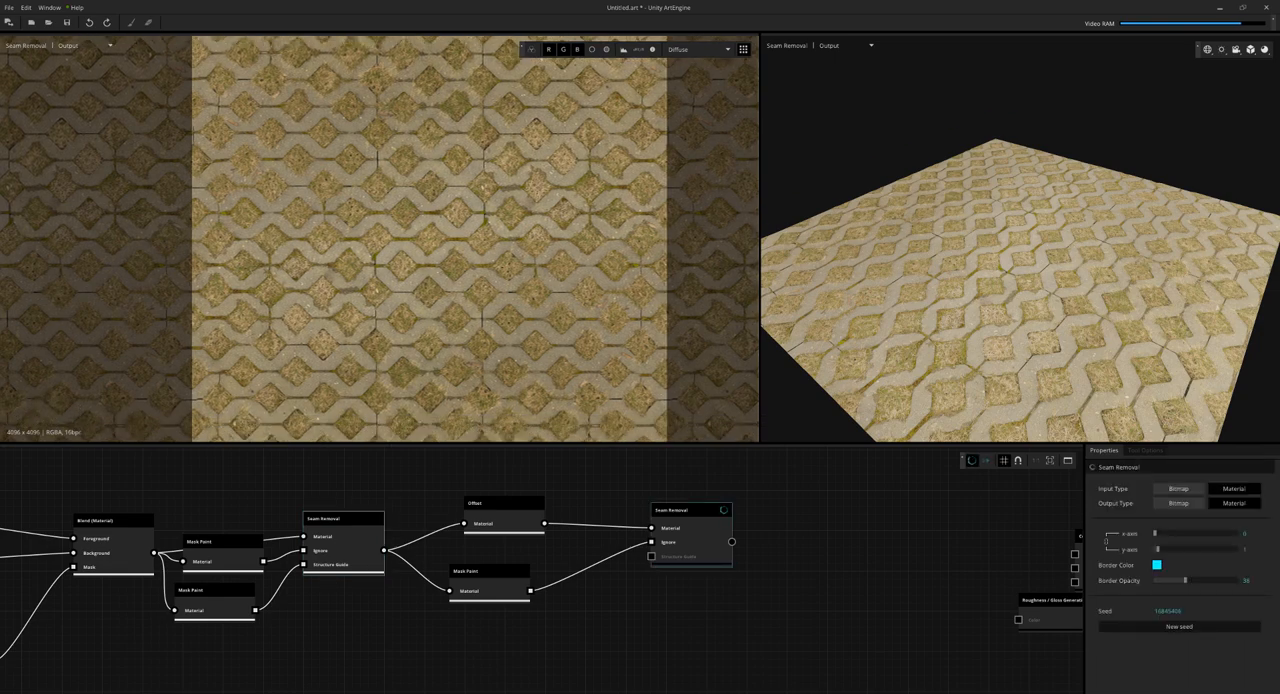
- Switch the 3D preview geometry to sphere.FBX and add another Mask Paint node
click(1195, 72)
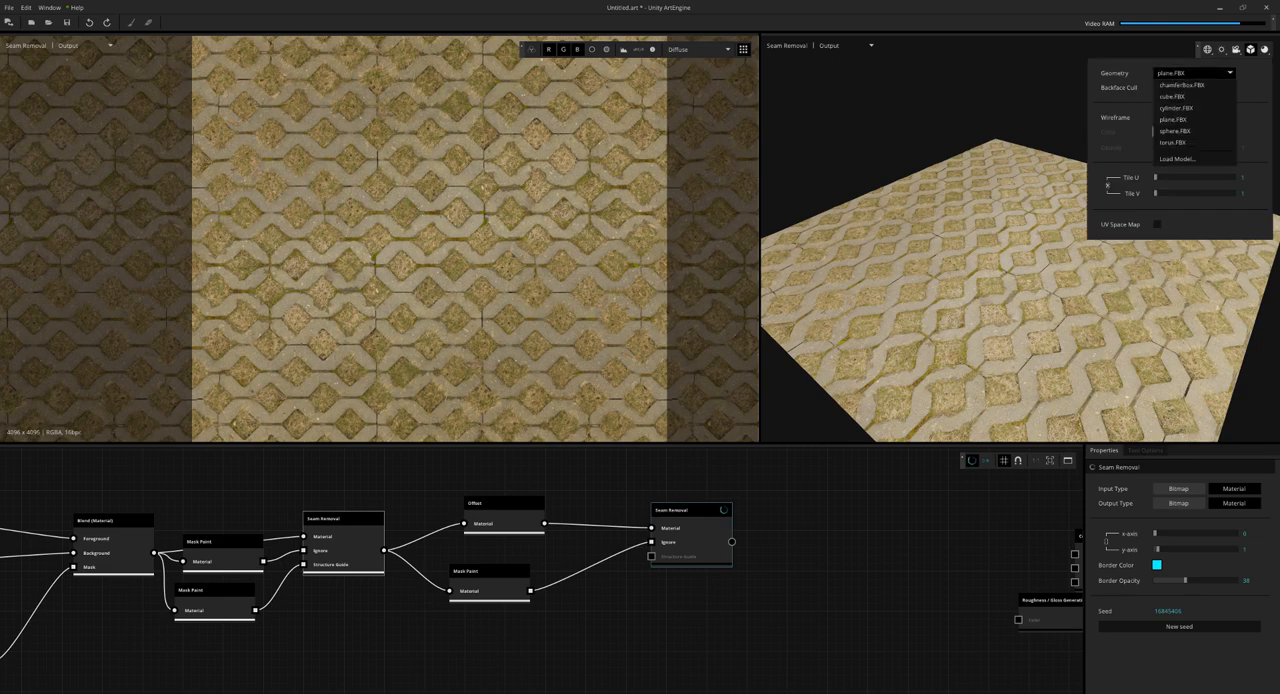
click(1176, 131)
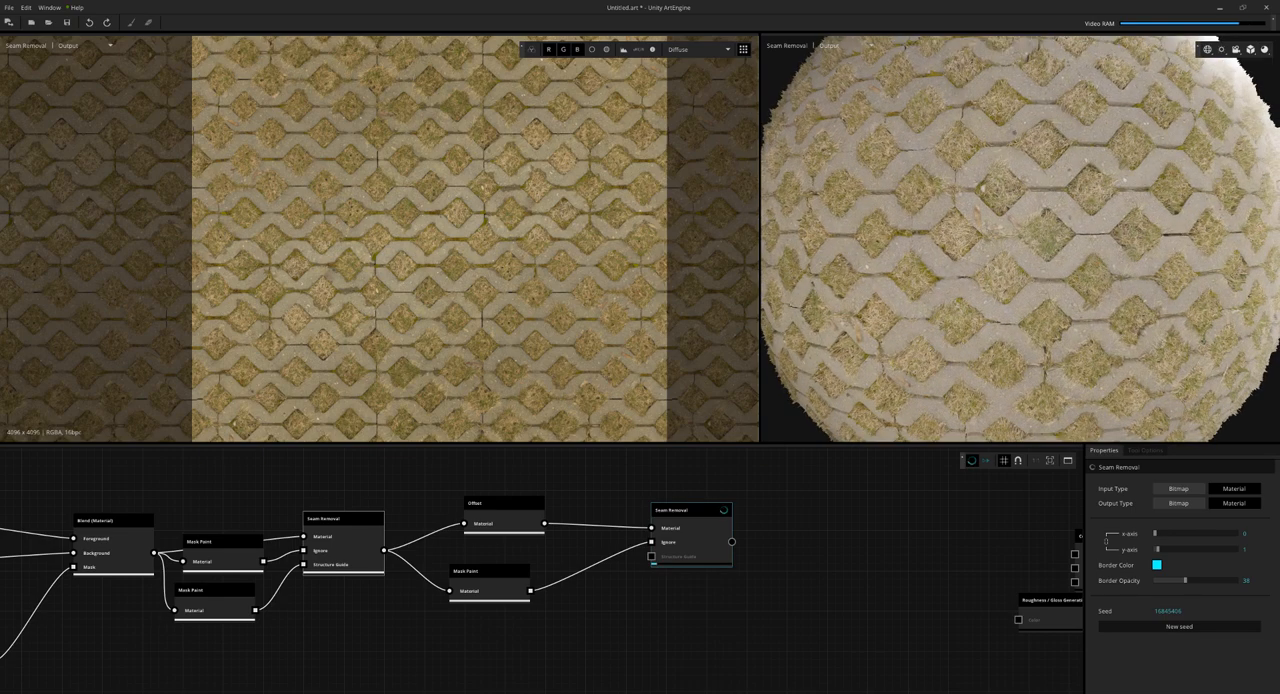
click(1235, 49)
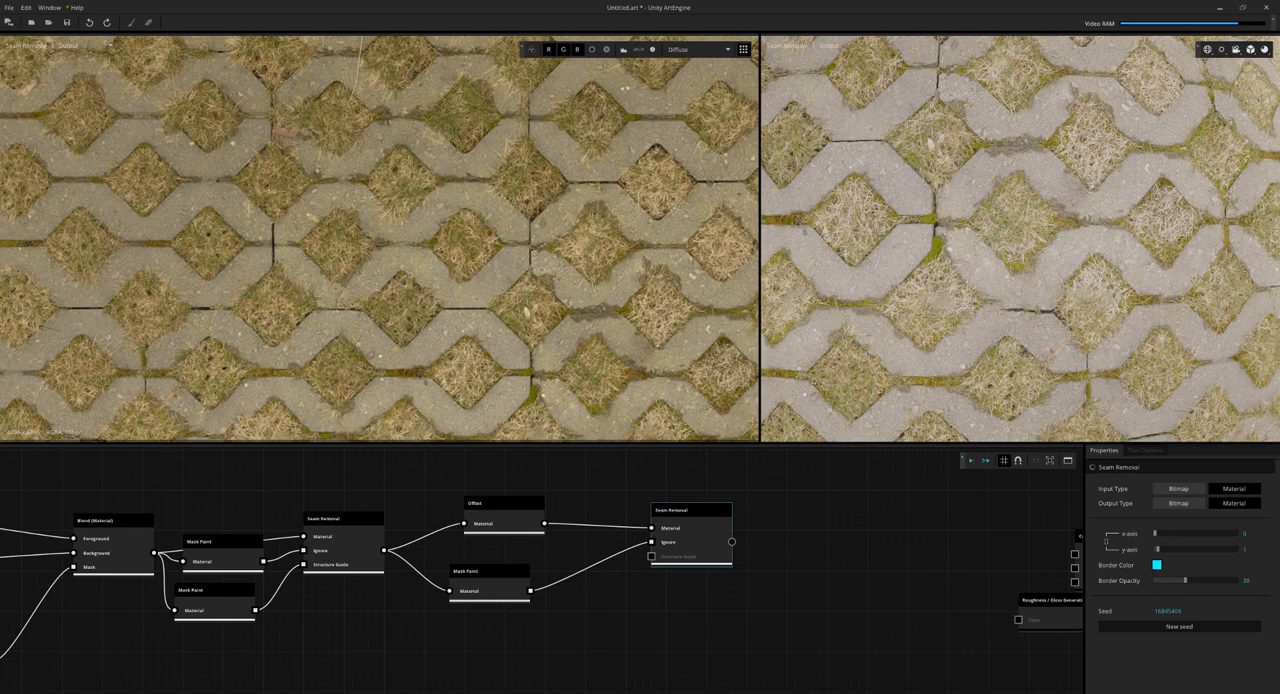
click(697, 49)
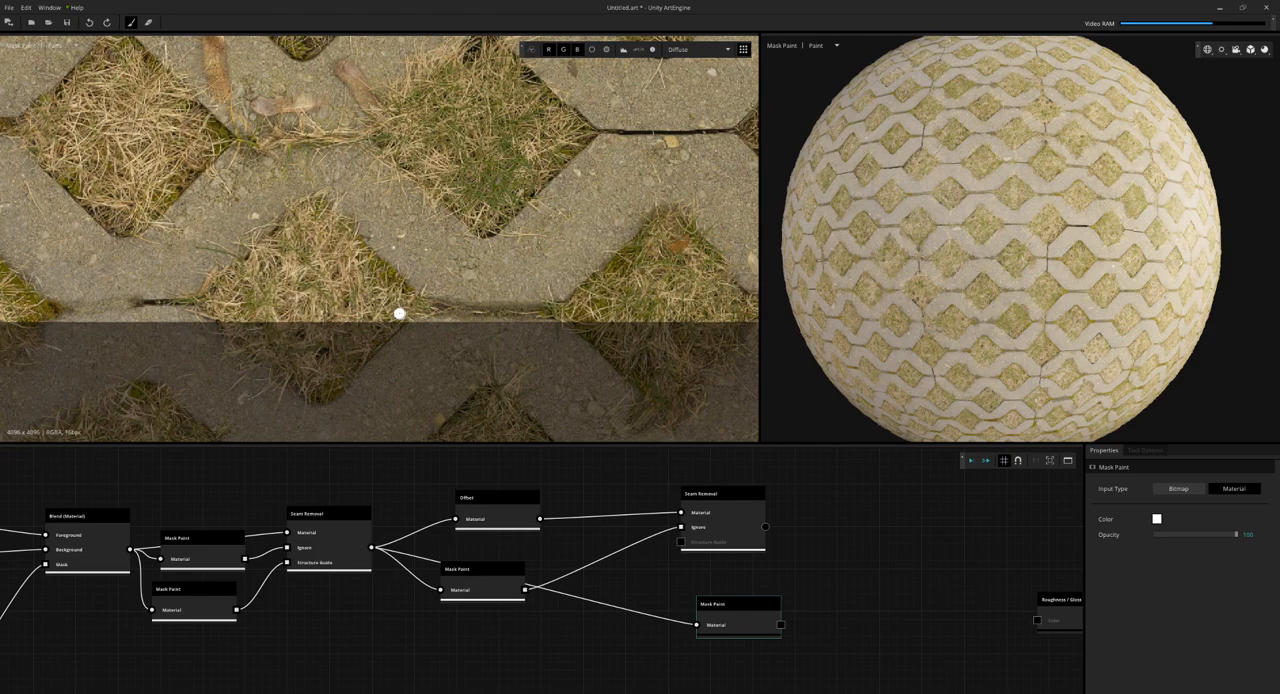
- Place the new Mask Paint node, brush across the horizontal seam, and set second Seam Removal to y-axis 2
drag(398, 314, 535, 315)
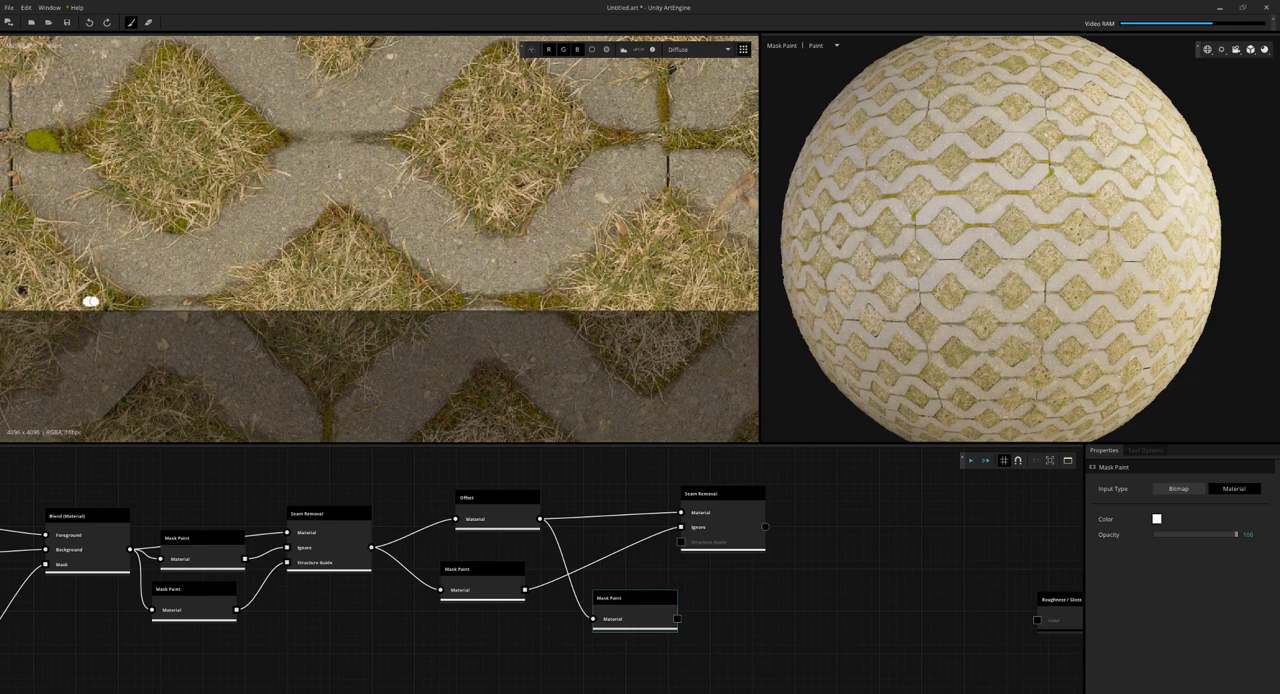
drag(90, 302, 432, 302)
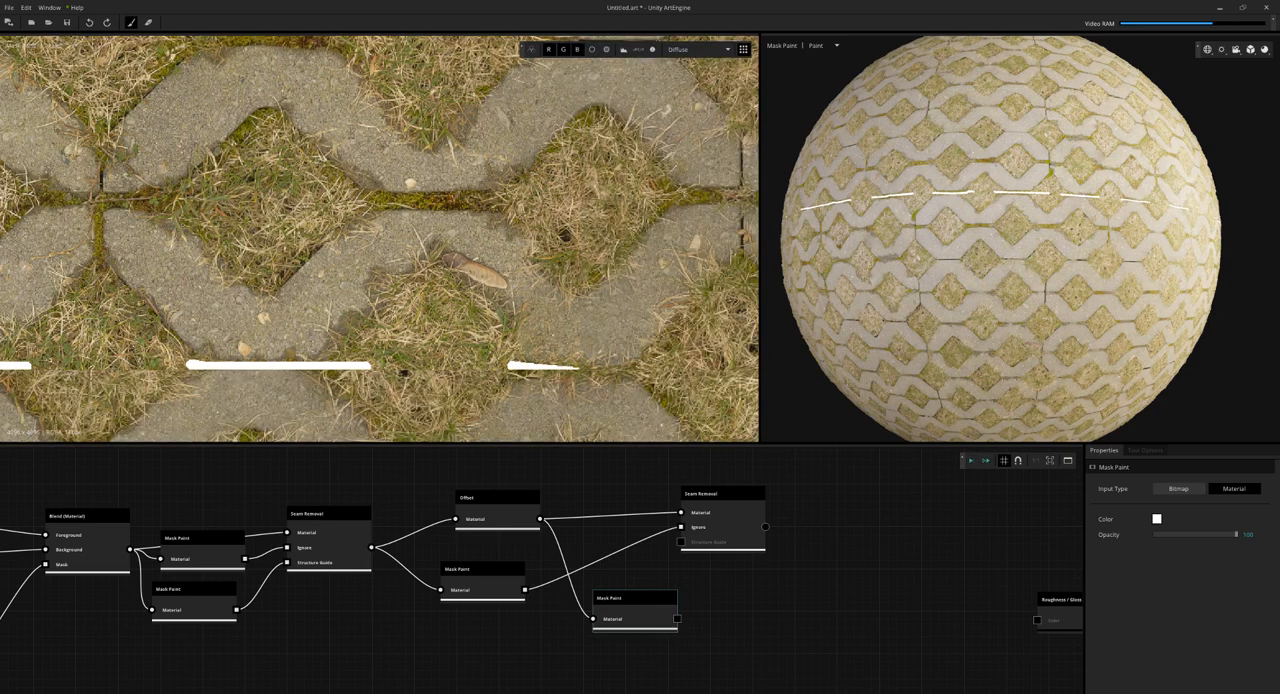
click(720, 493)
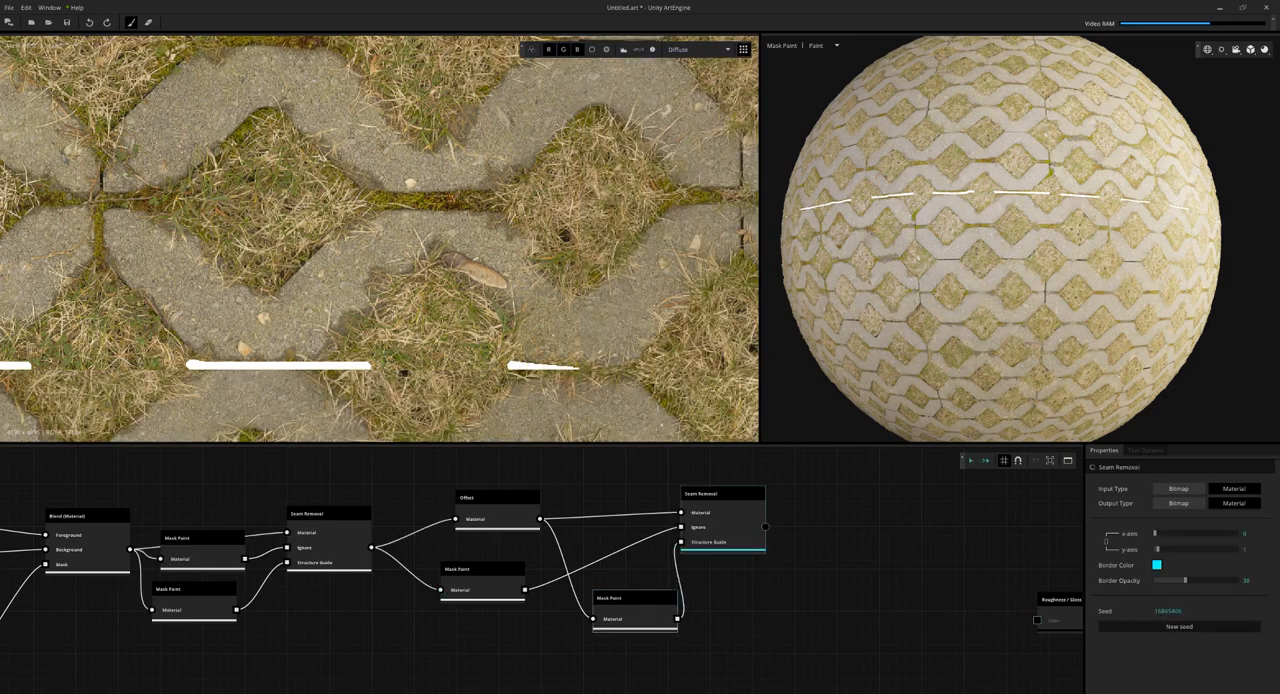
click(722, 493)
text(2)
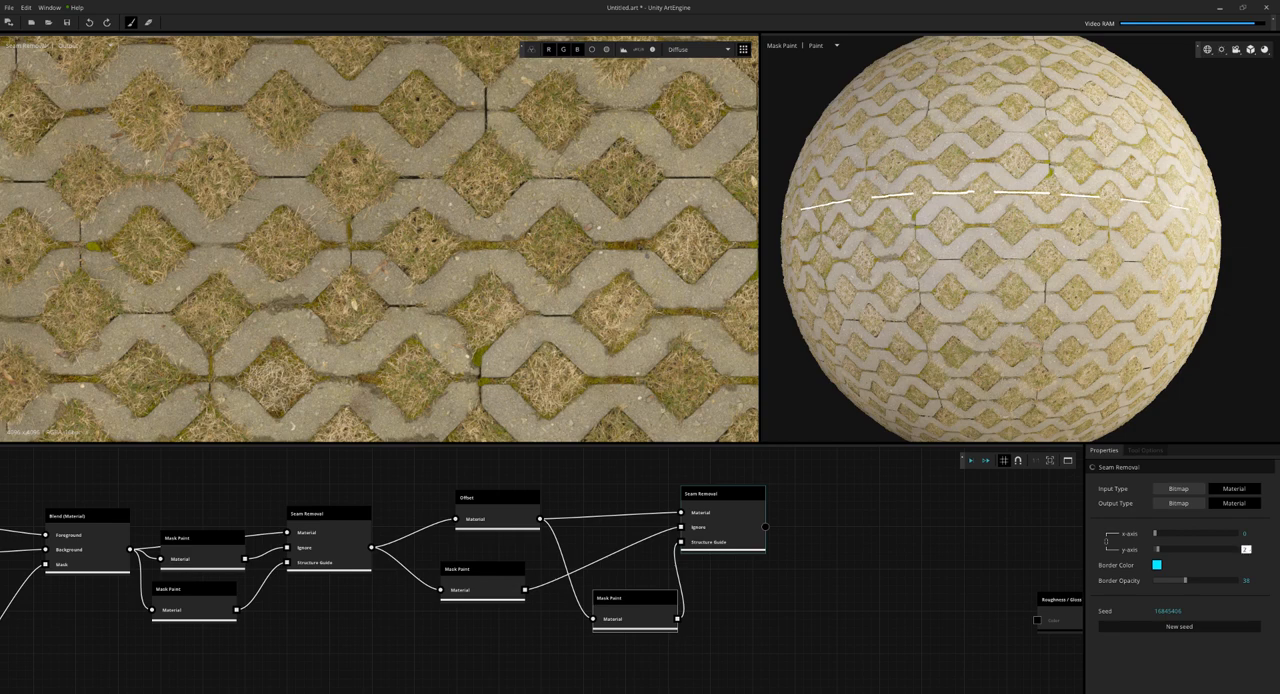
drag(15, 303, 755, 303)
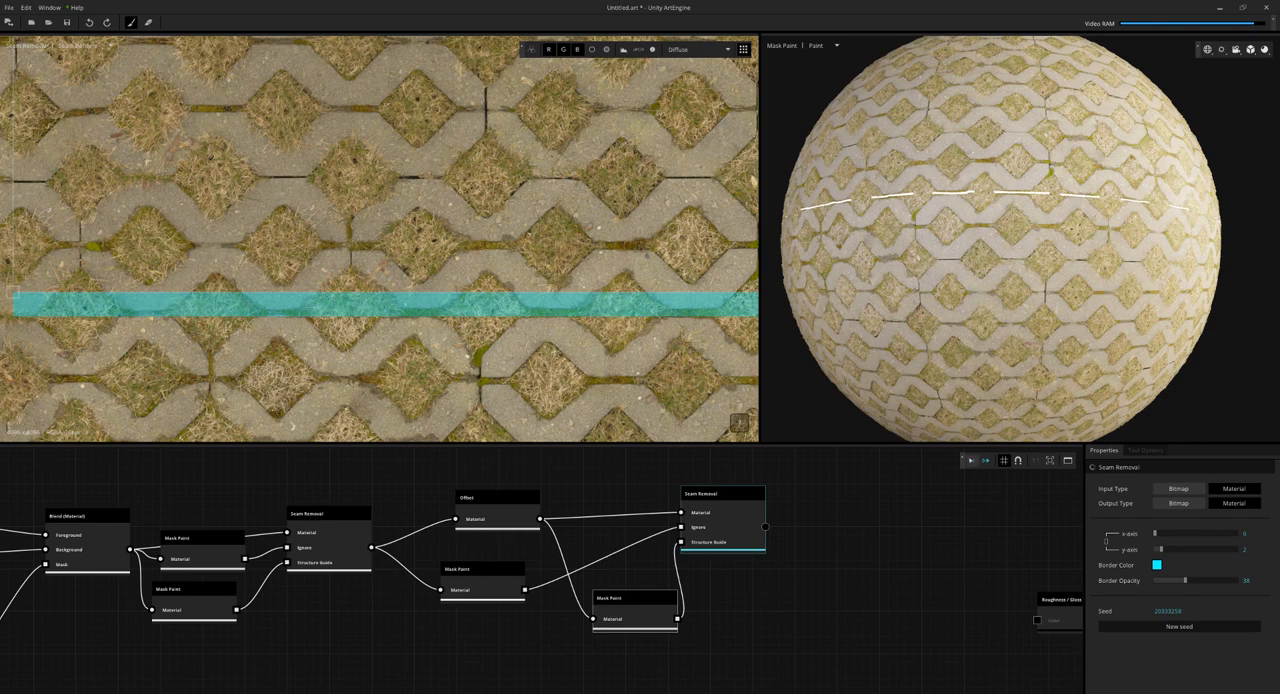
- Select the final Seam Removal node to preview its seam-free tiled output
click(971, 460)
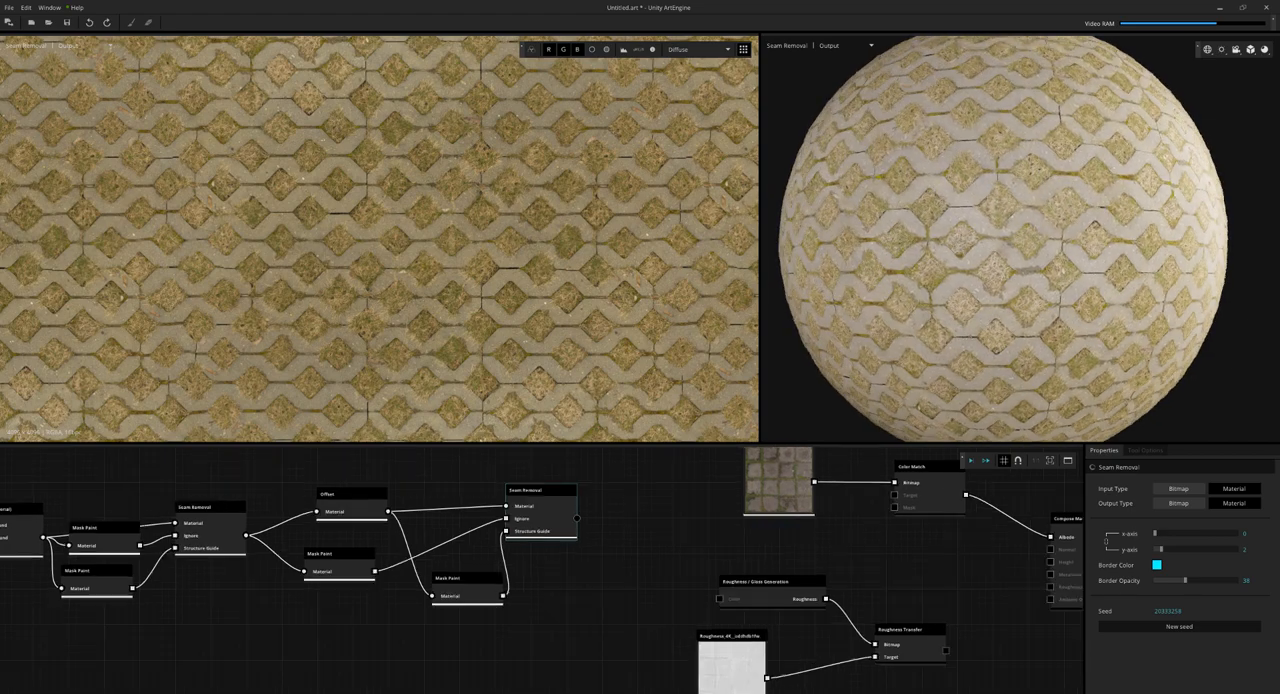
- Check the Seam Removal height and colour outputs, then search the graph for normal nodes
click(697, 49)
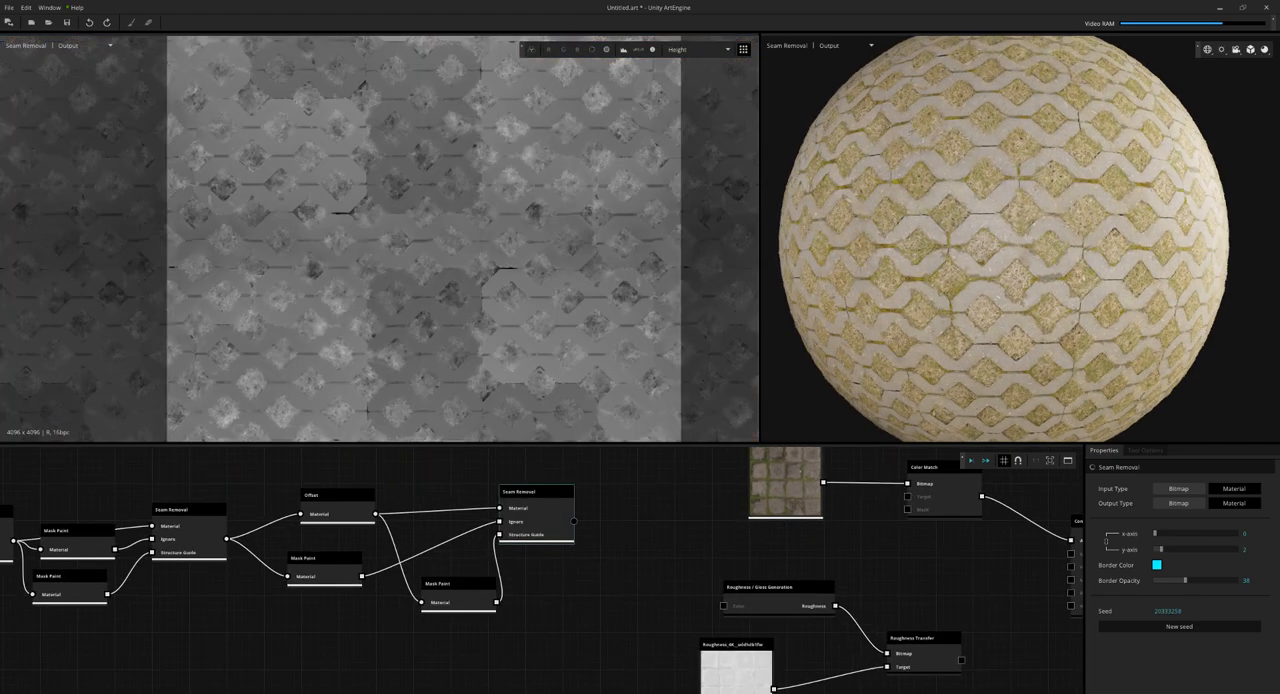
click(697, 50)
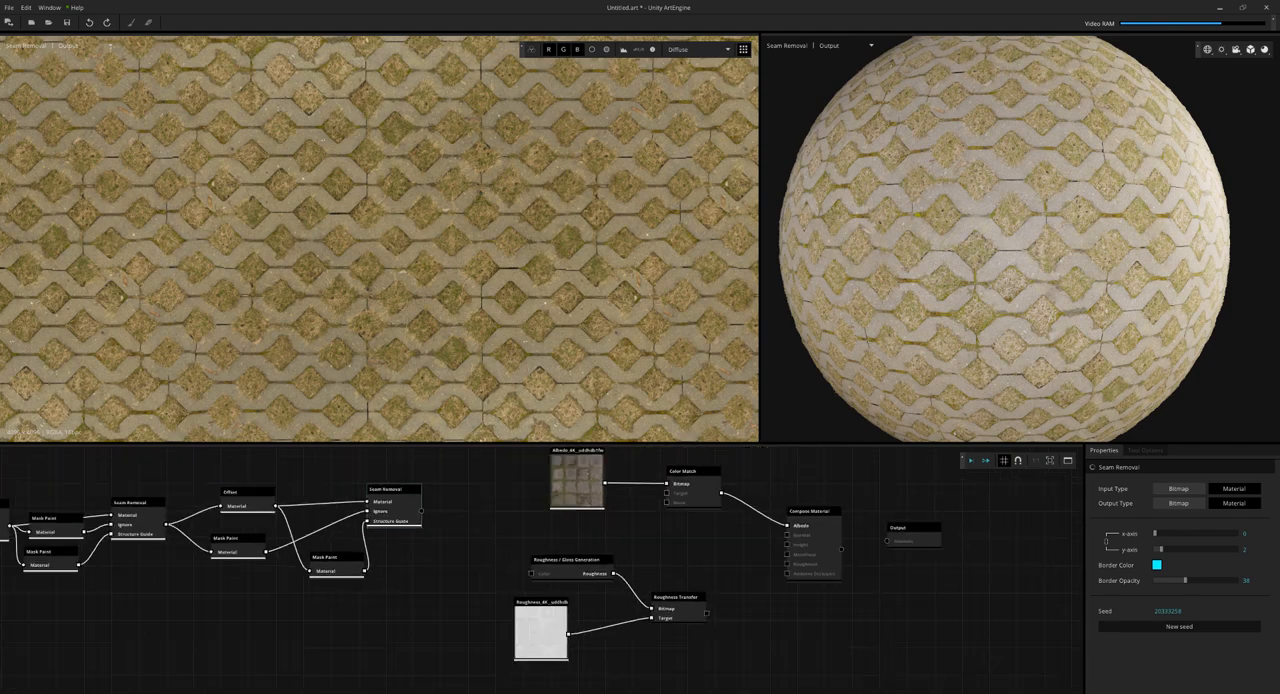
click(565, 556)
text(normal)
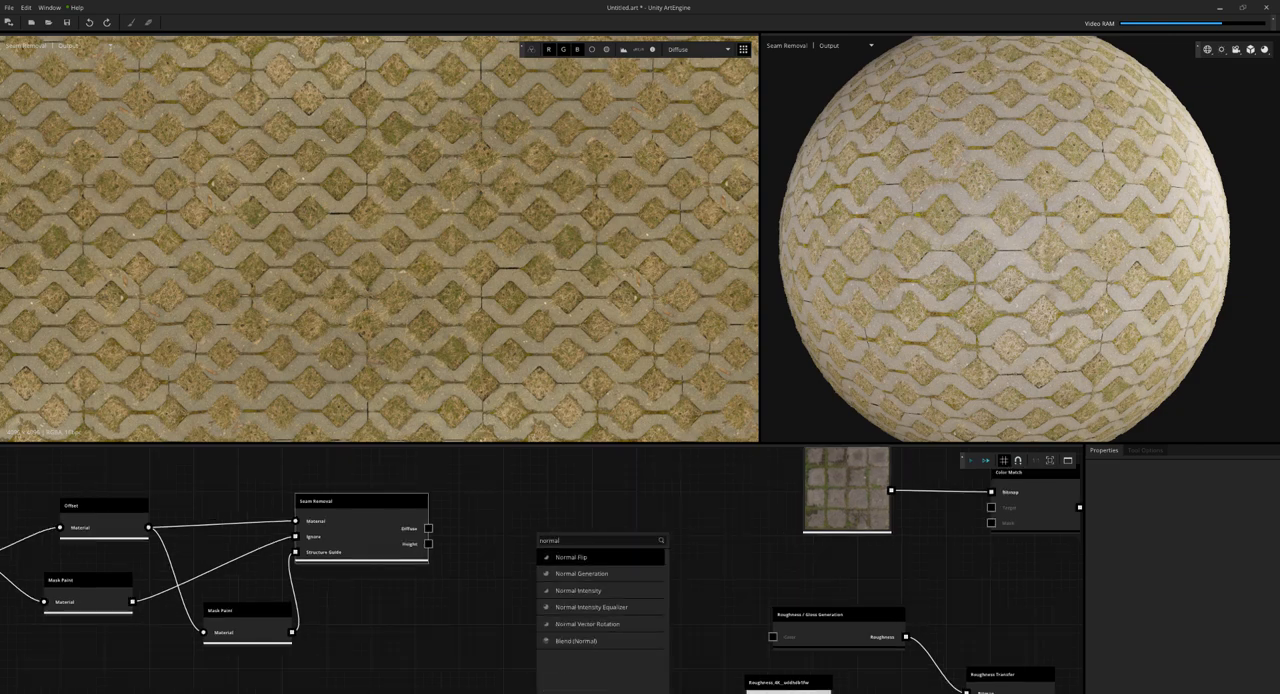
- Add a Normal Generation node driven by the Seam Removal height output
click(581, 573)
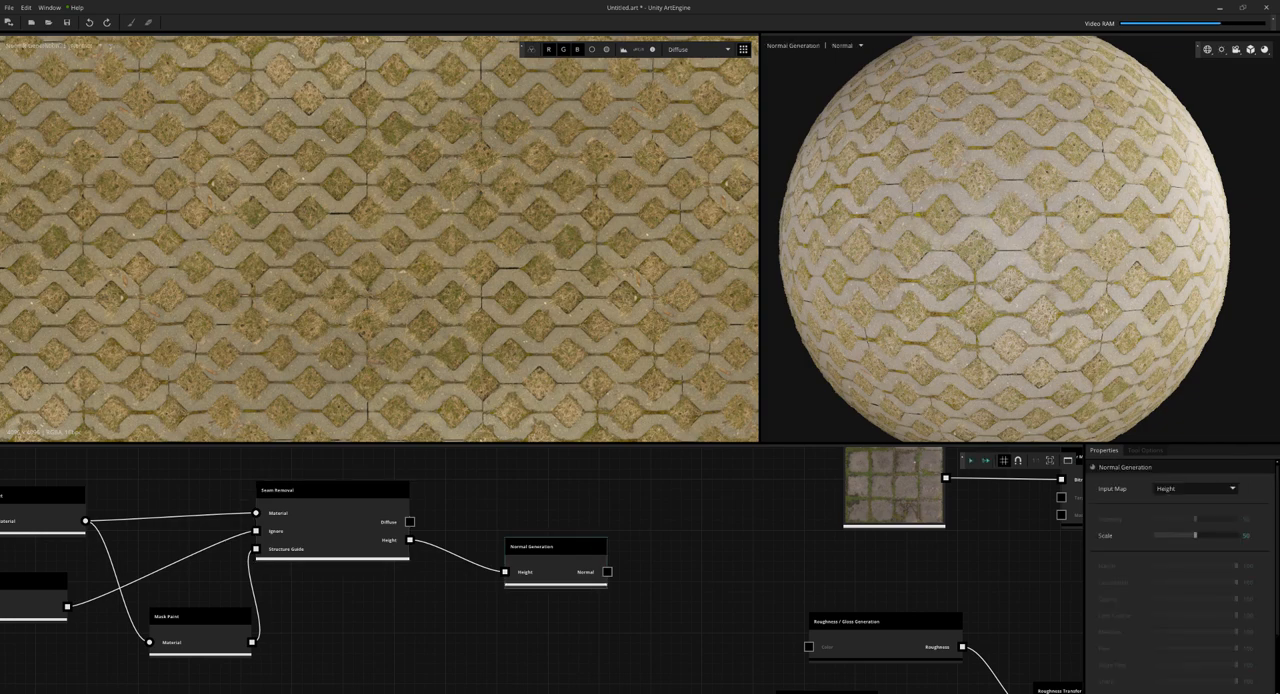
click(697, 49)
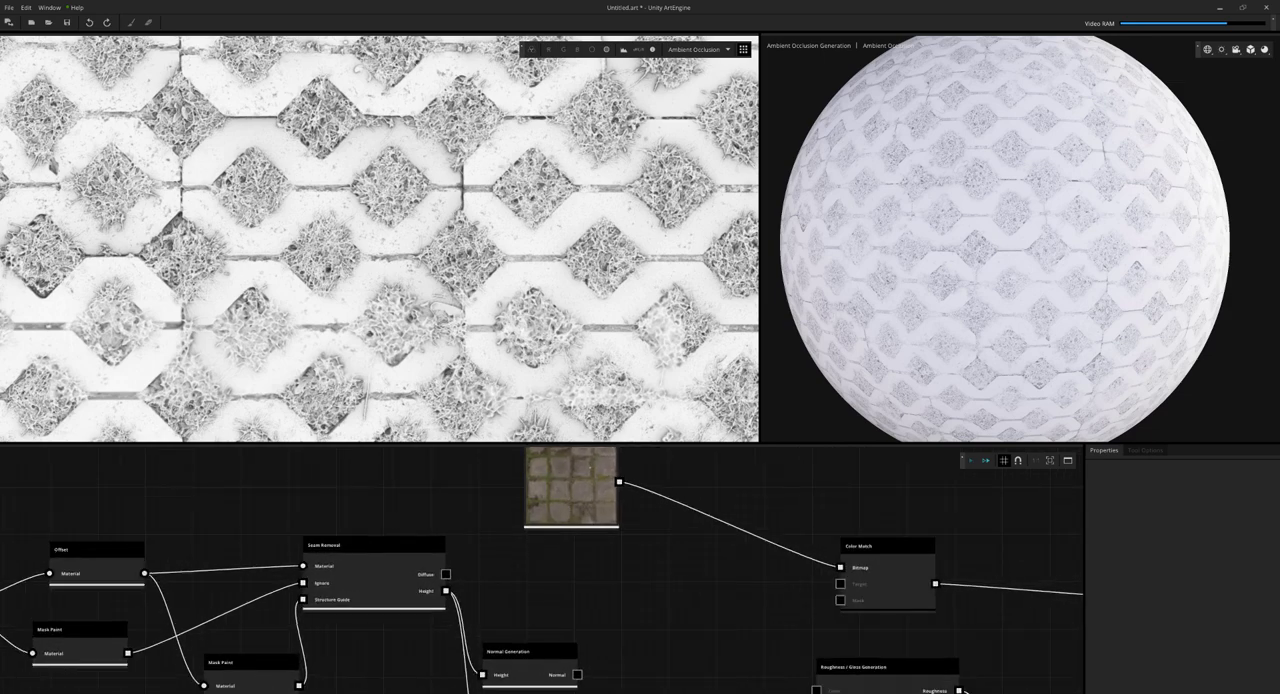
- Move the Color Match node closer to its inputs and select it to show its settings
click(372, 545)
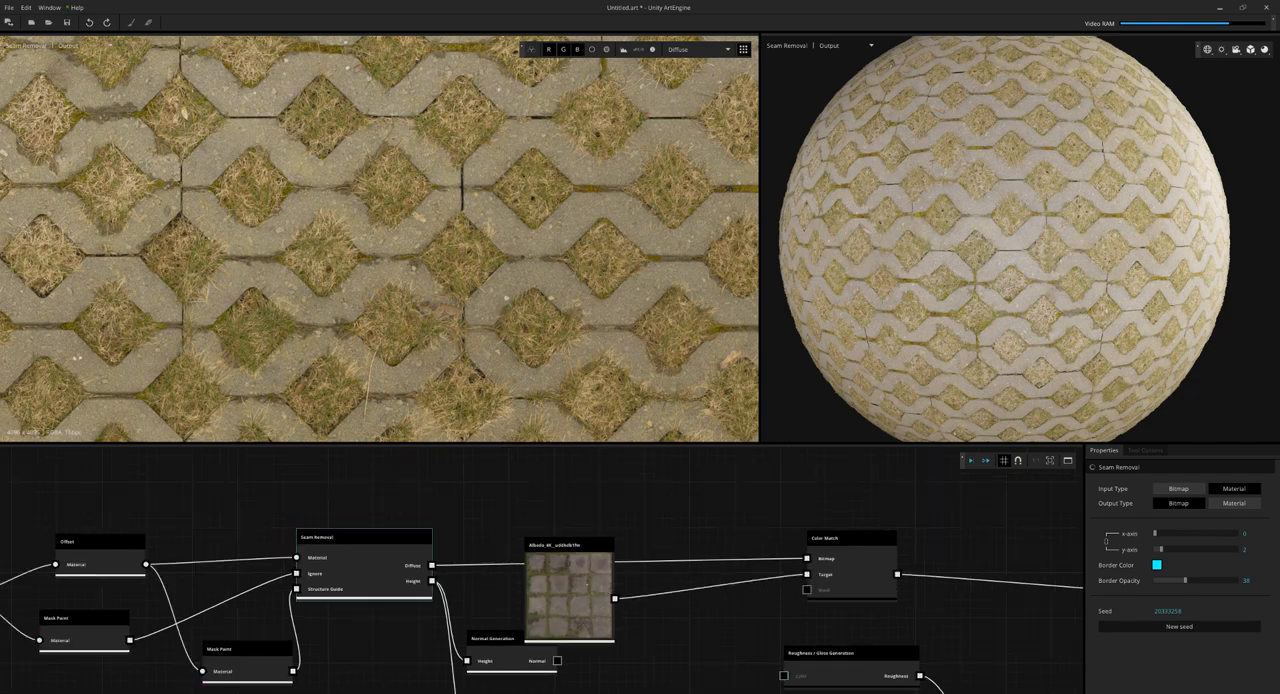
click(824, 538)
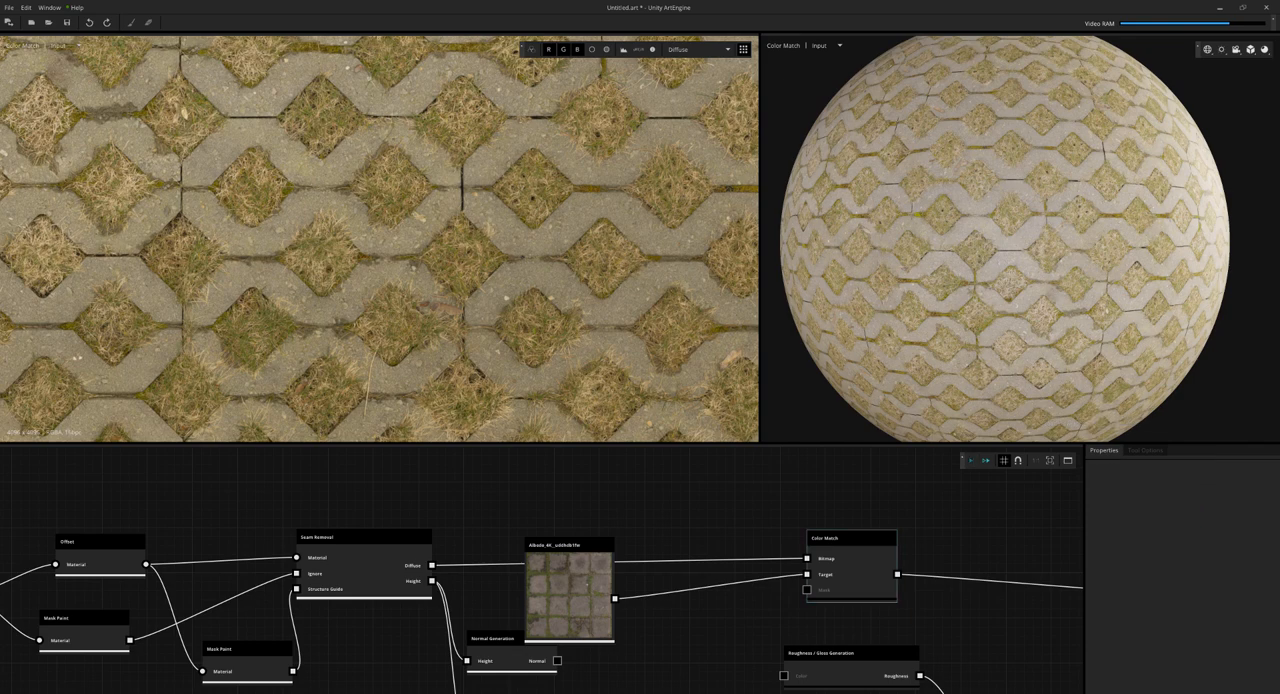
drag(850, 538, 805, 513)
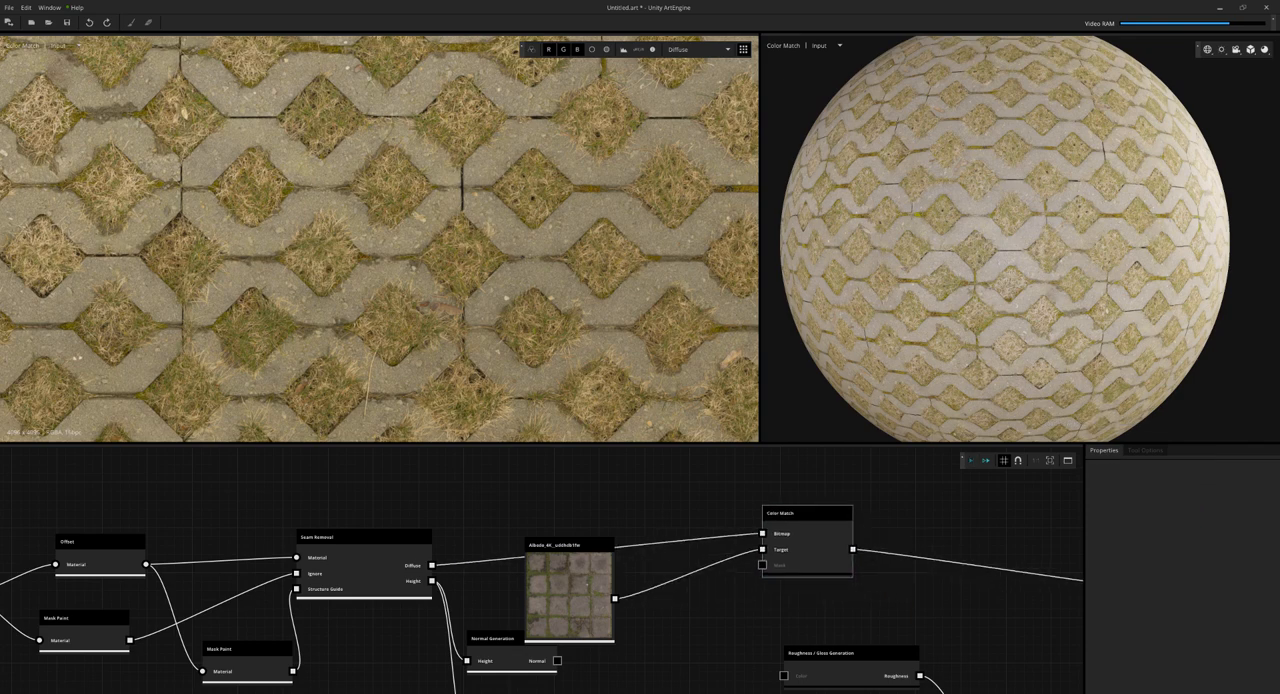
click(805, 512)
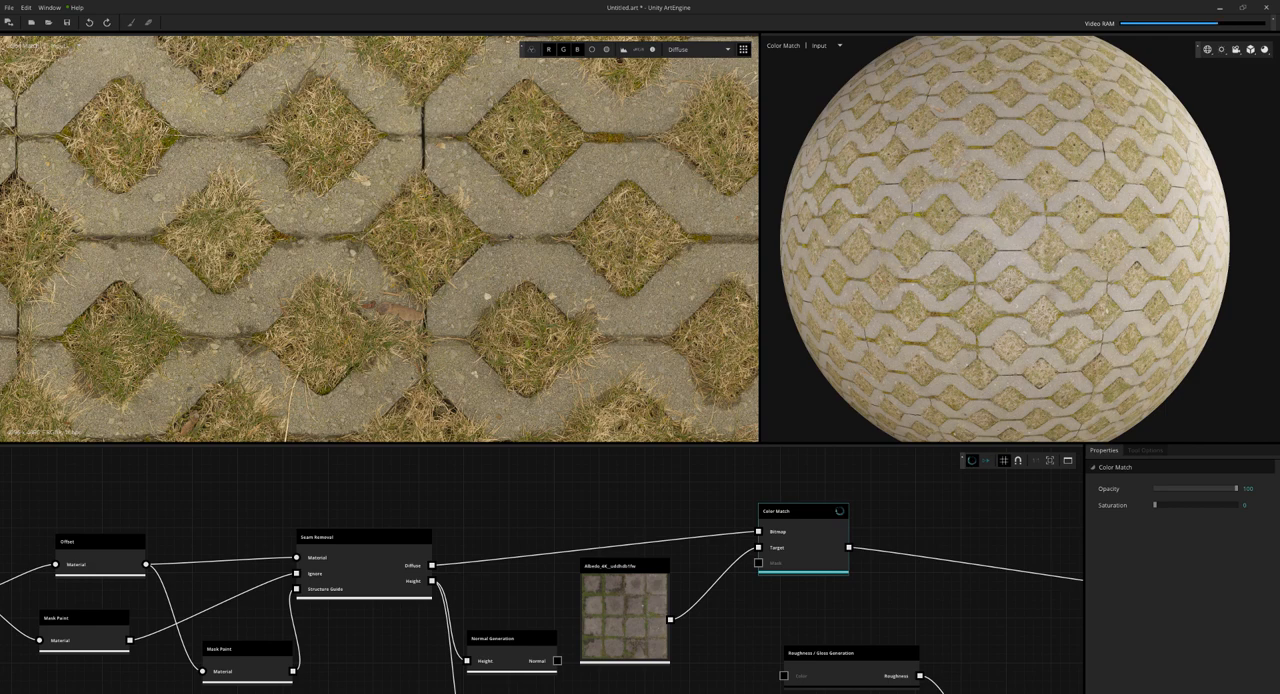
- Show Color Match Output on the sphere and compare it with the reference albedo photo
click(820, 45)
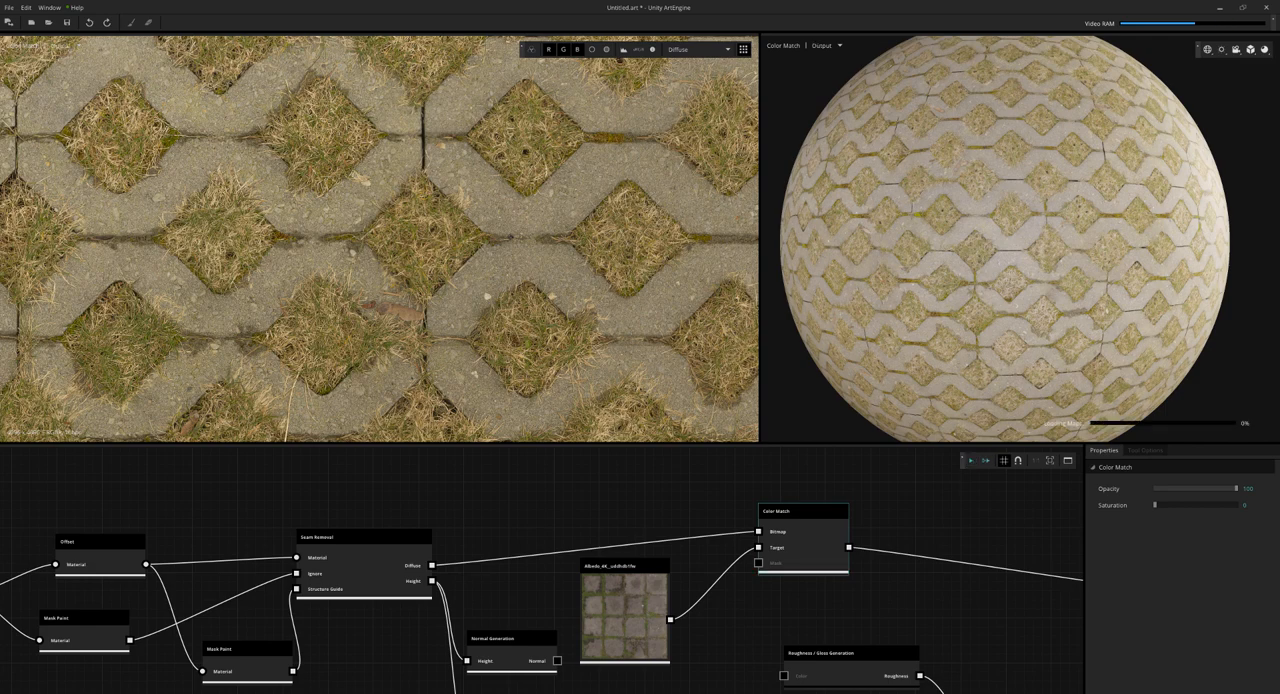
click(700, 49)
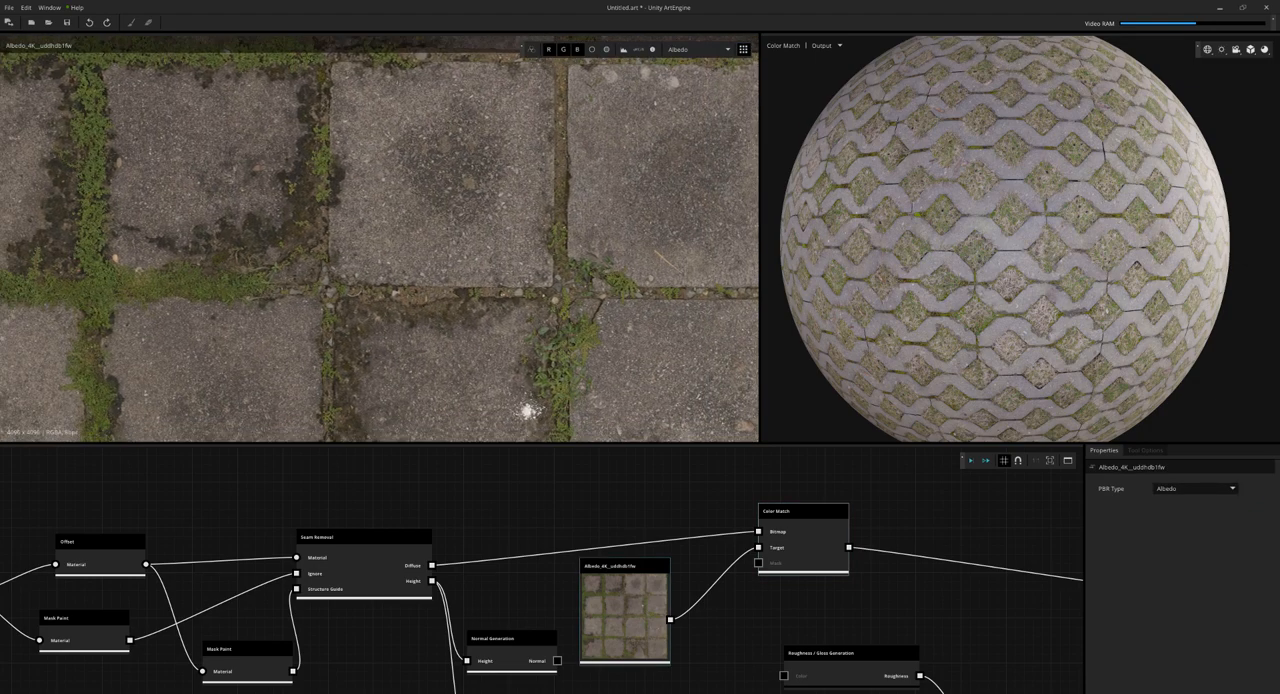
click(802, 511)
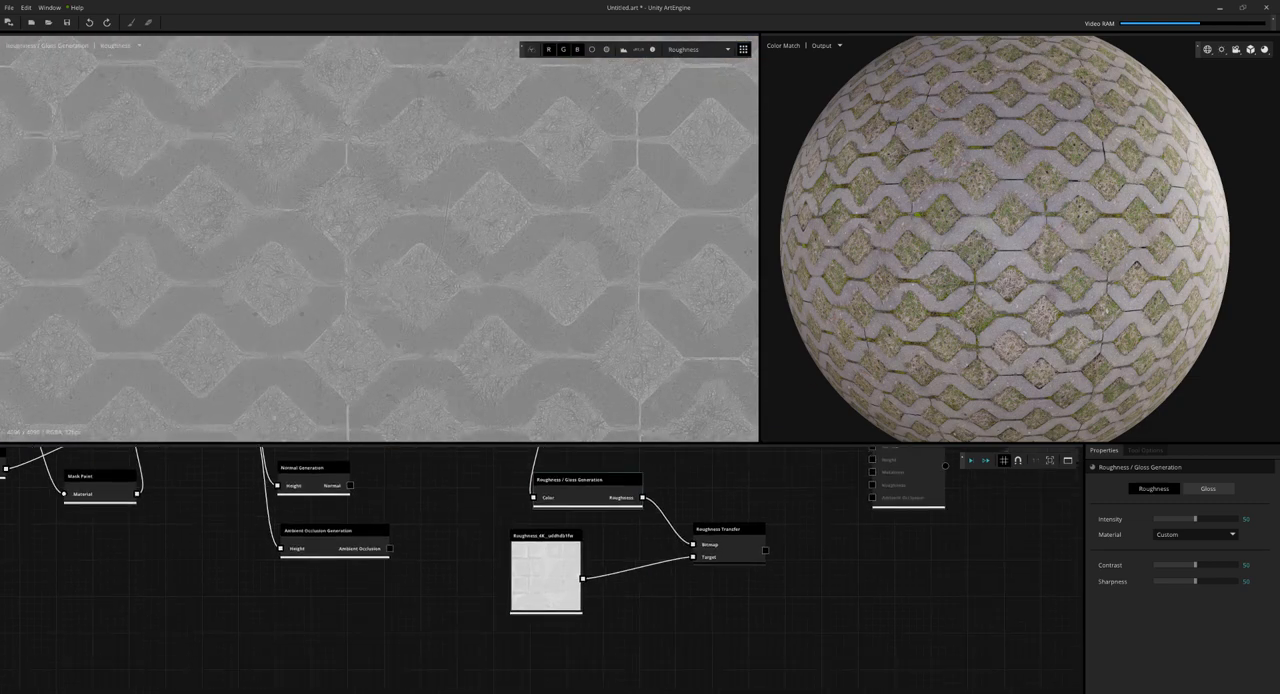
- Select the Roughness image node to inspect the reference square-paver roughness map
click(728, 528)
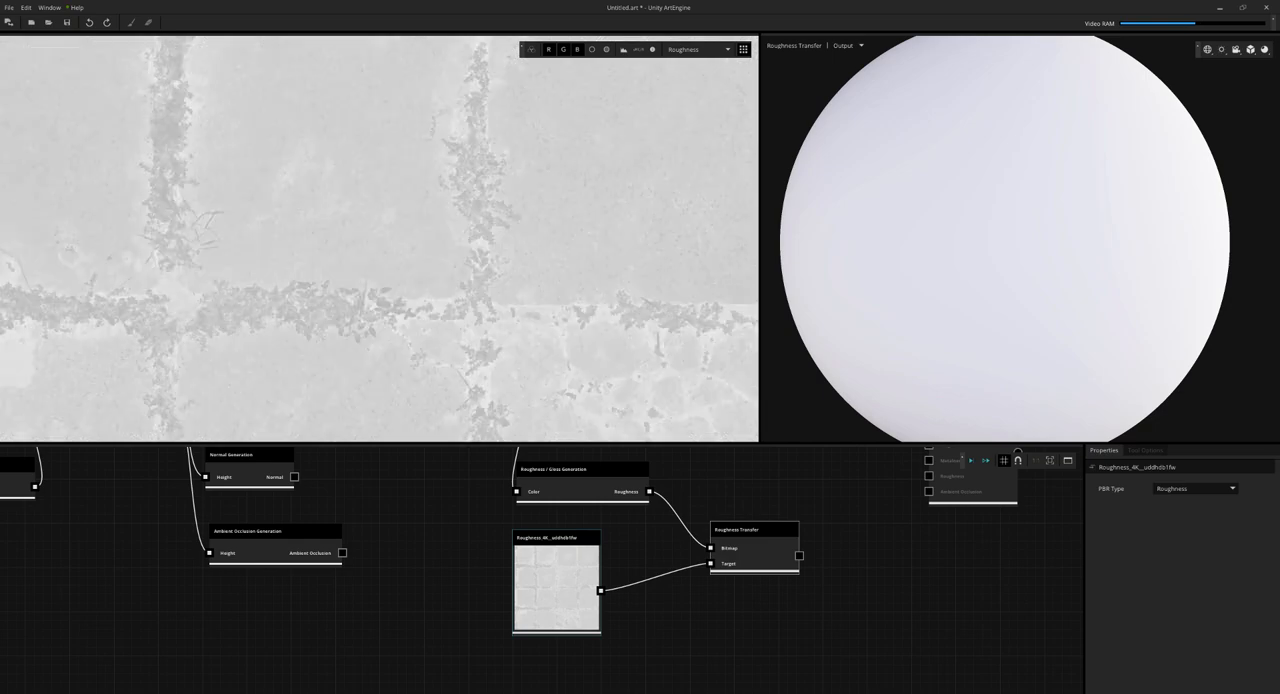
- Switch Roughness/Gloss Generation to Gloss and lower Roughness Transfer intensity to about 1
click(580, 469)
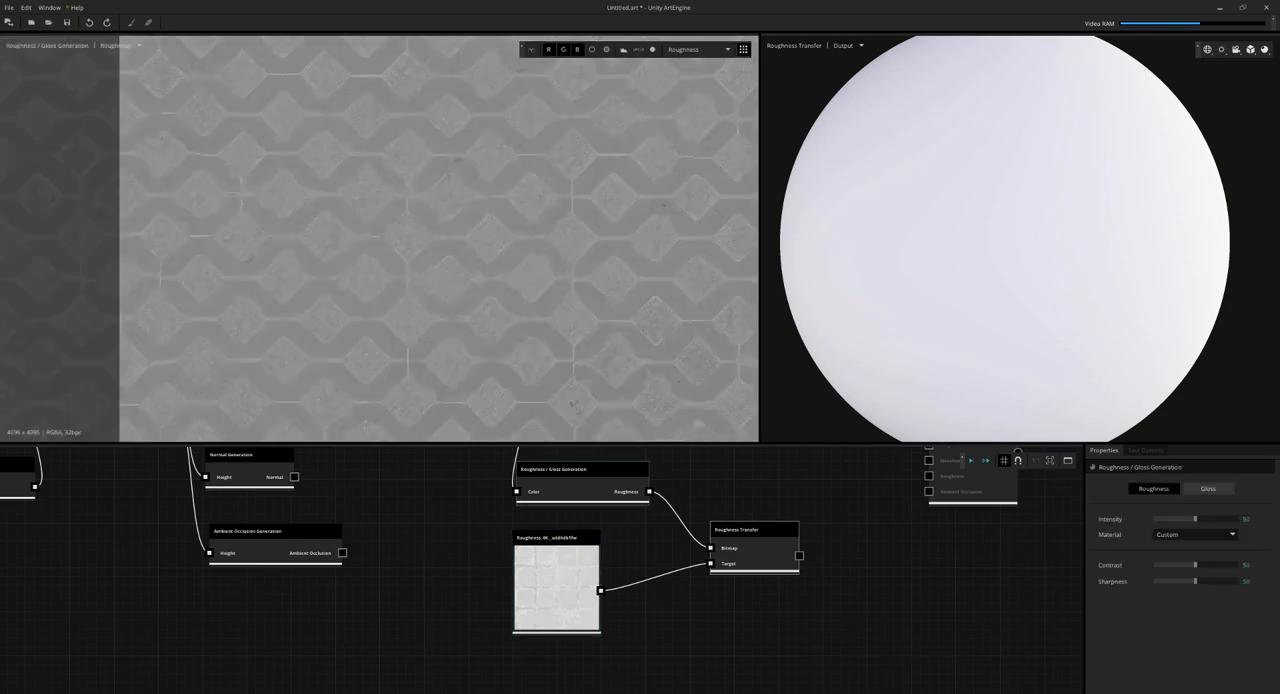
click(754, 529)
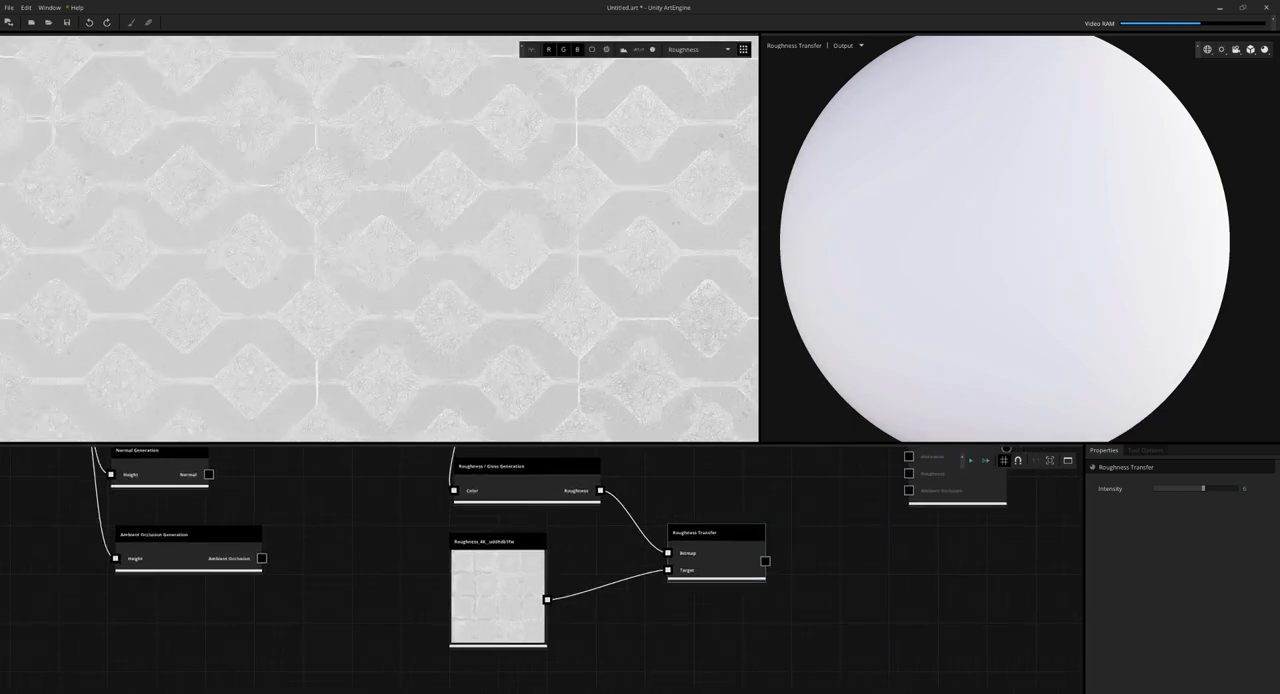
click(520, 466)
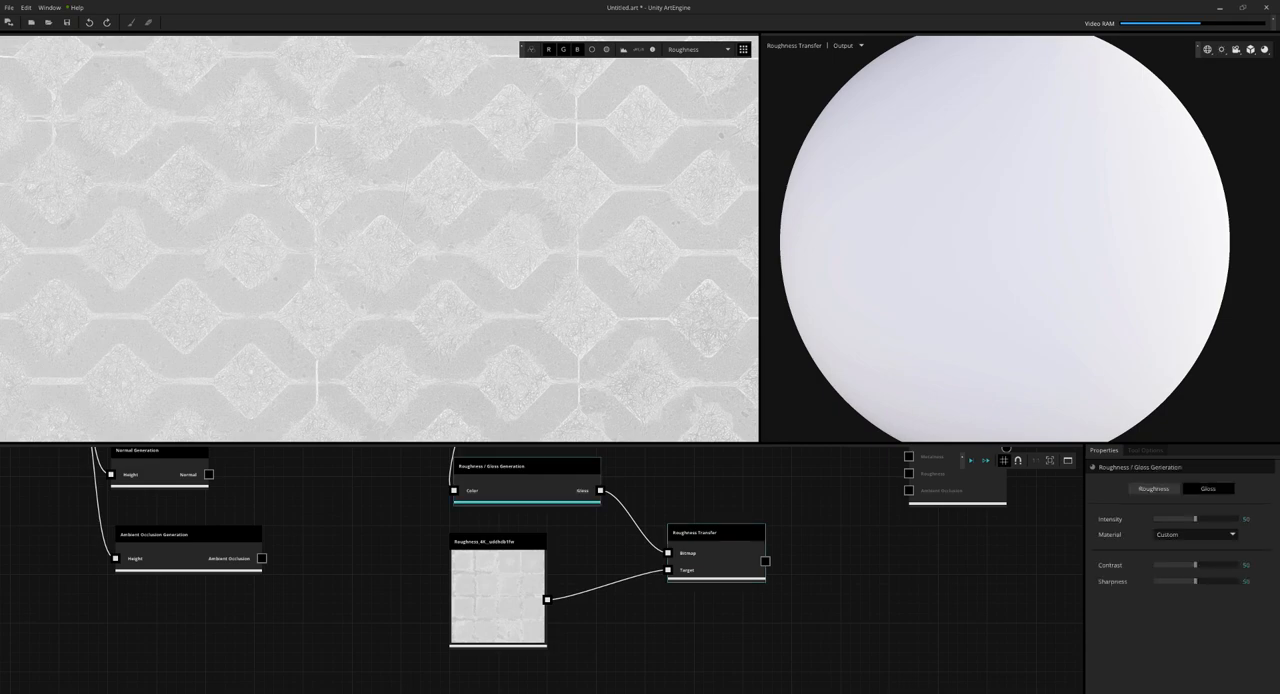
click(715, 532)
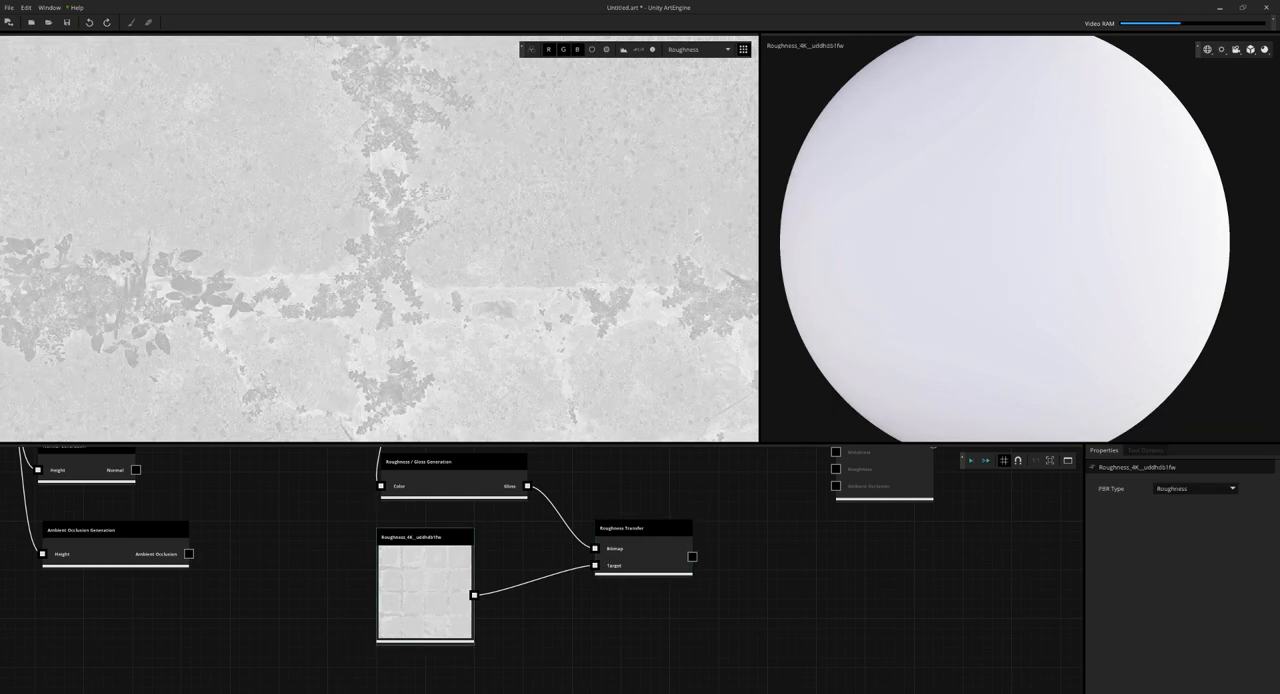
click(642, 528)
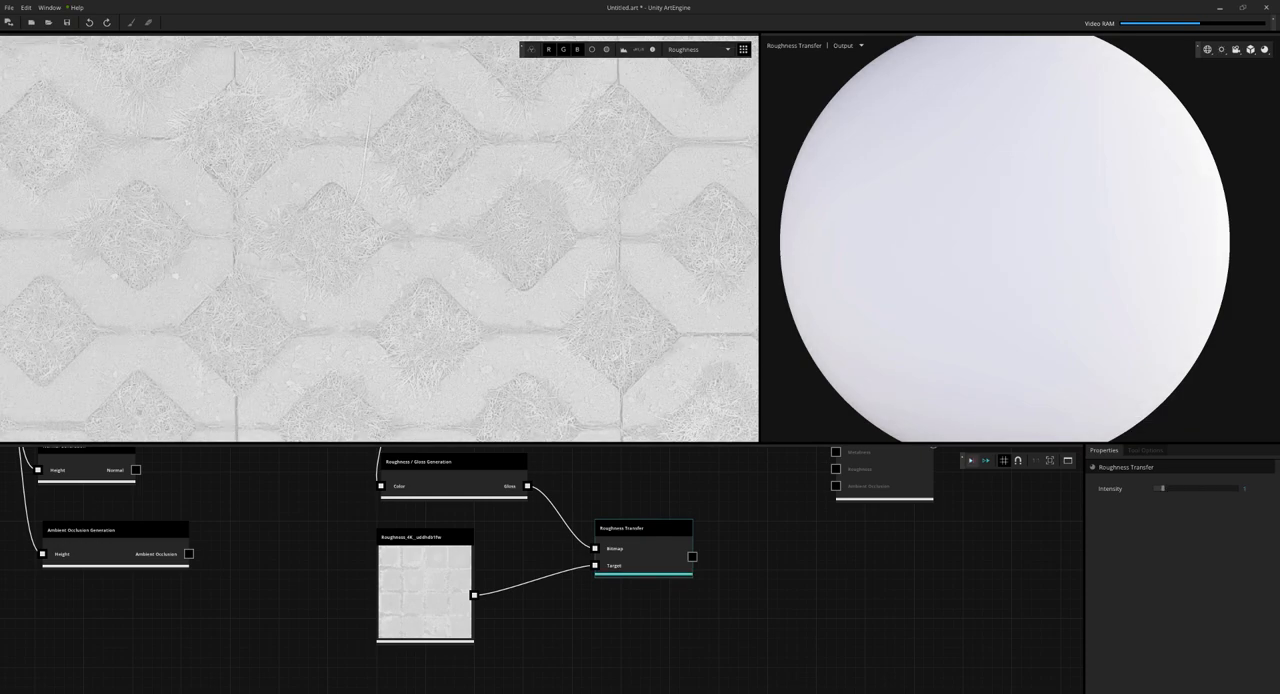
click(970, 460)
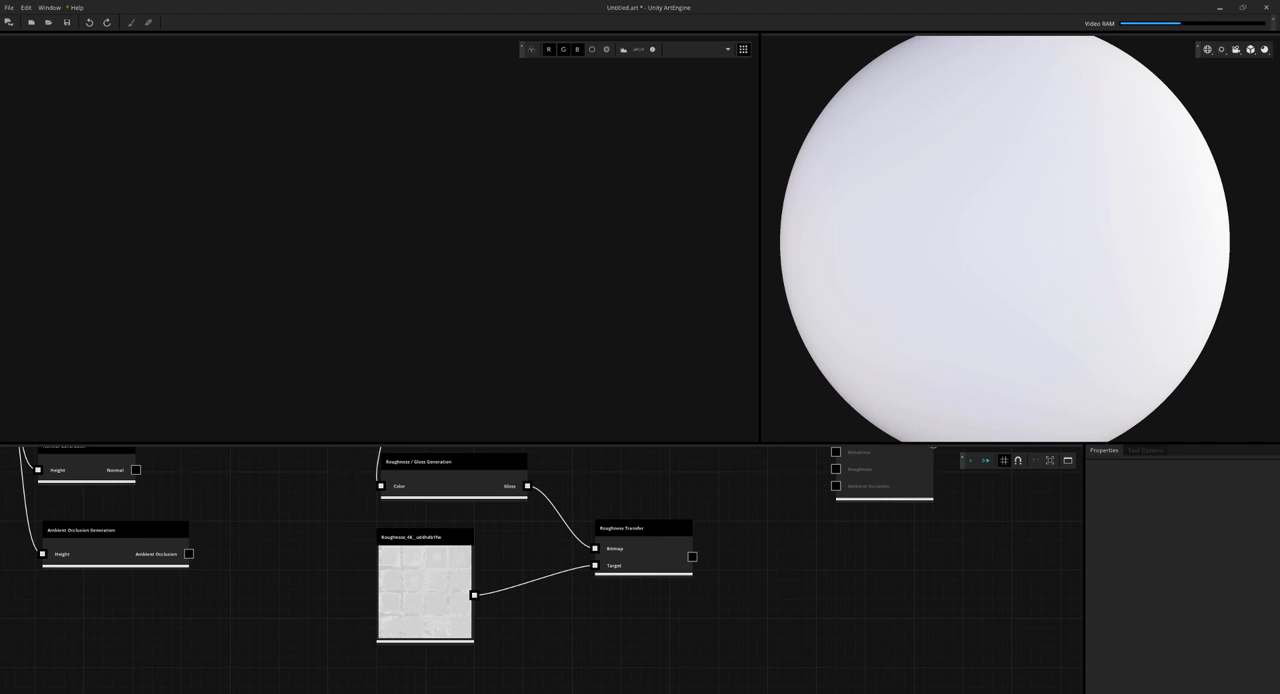
- Recheck the reference roughness map and Roughness Transfer output before adding the Invert and Levels nodes
click(642, 528)
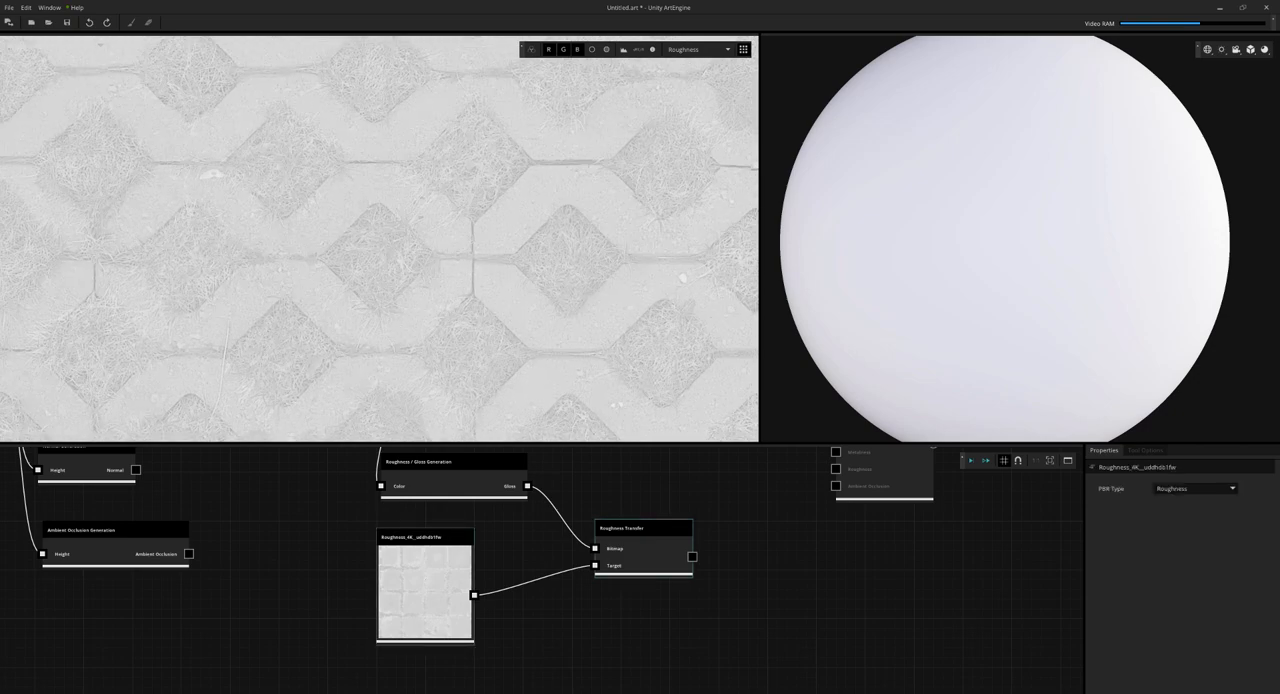
click(640, 528)
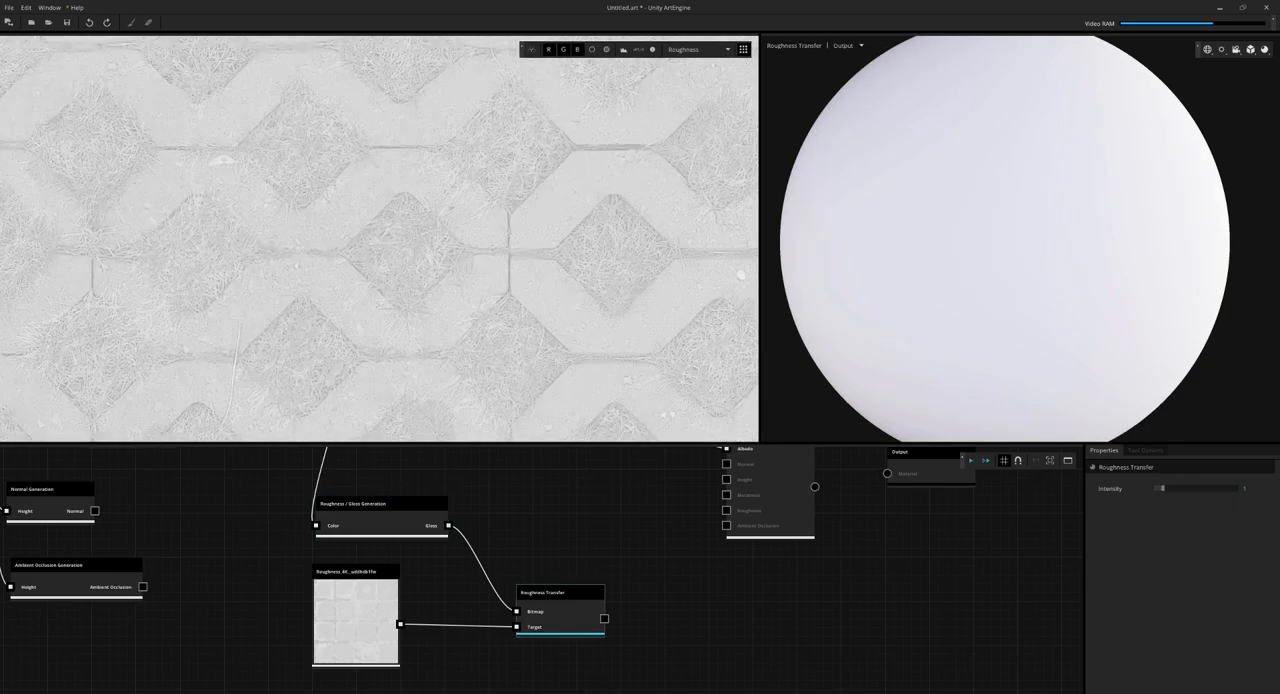
click(380, 504)
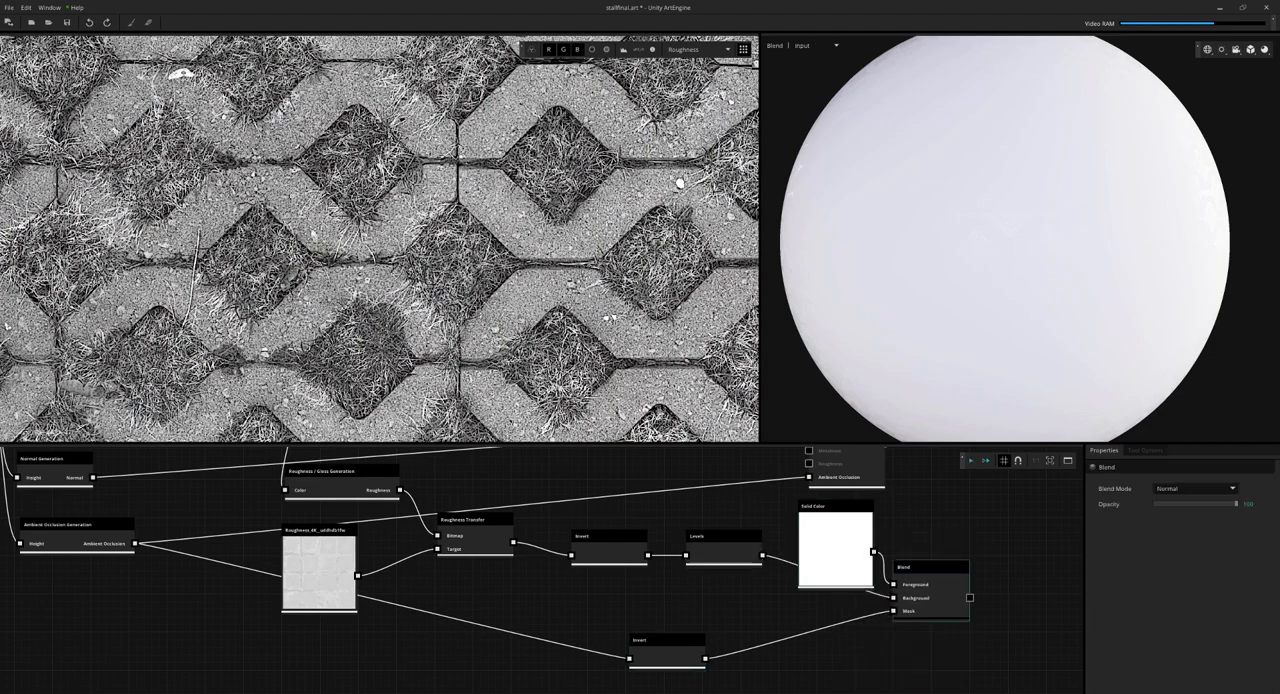
- Lower the Blend node's opacity so roughness is partly mixed, then preview Compose Material
click(820, 45)
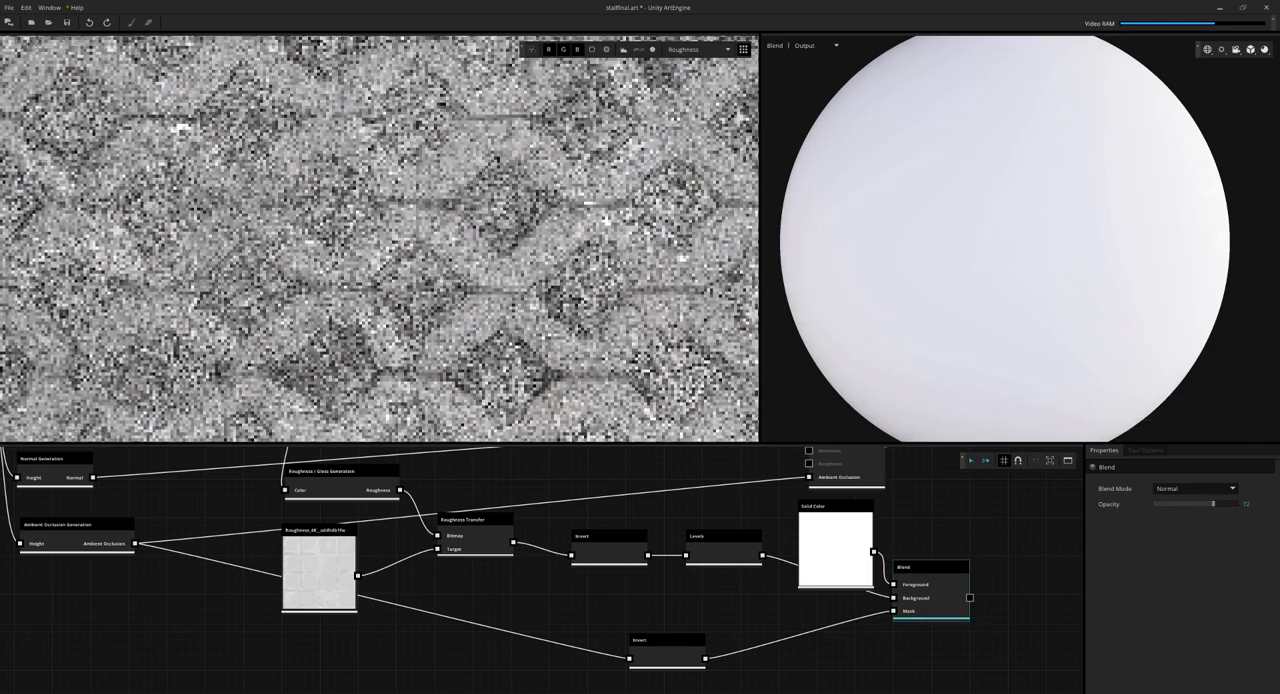
click(720, 535)
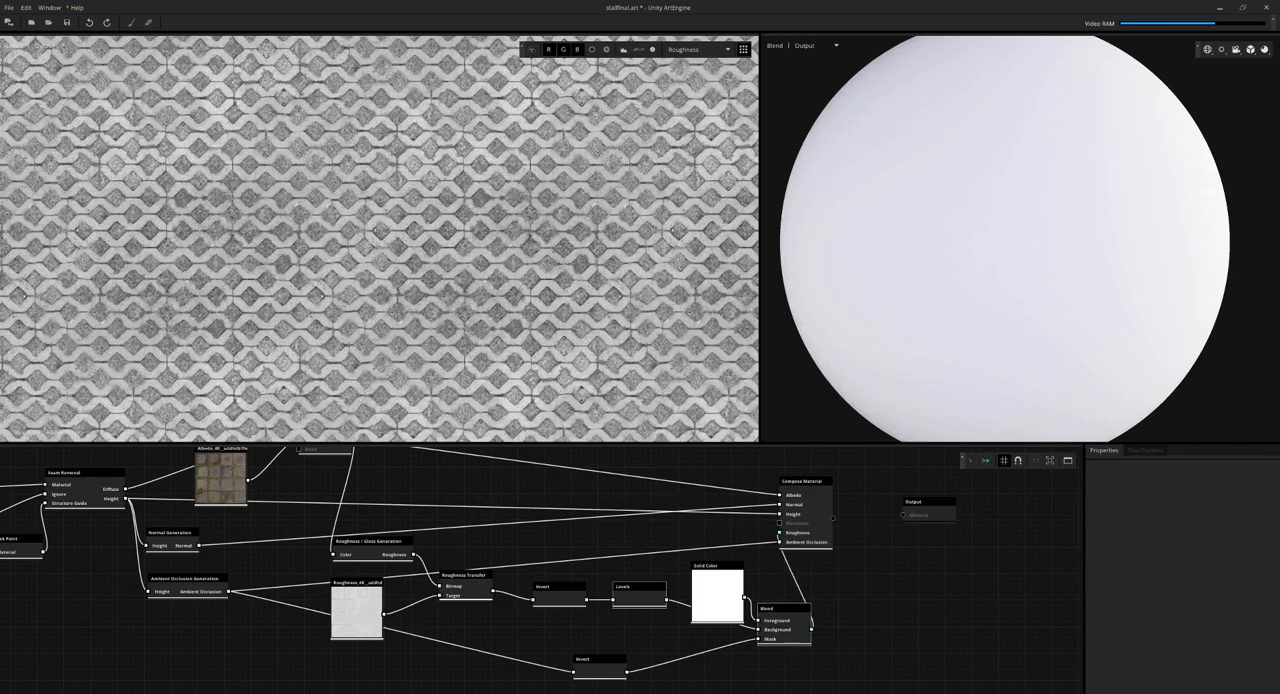
click(803, 481)
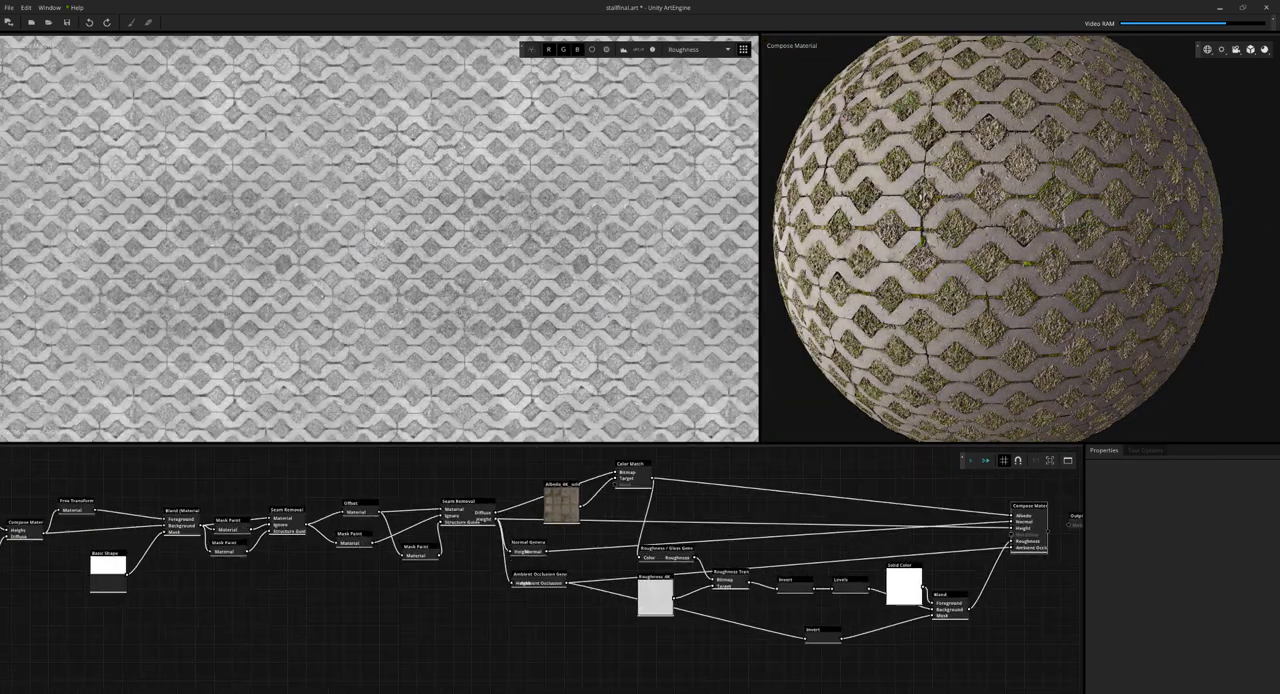
- Switch to the other project with the Overlay Blend node and golden sphere preview
click(695, 49)
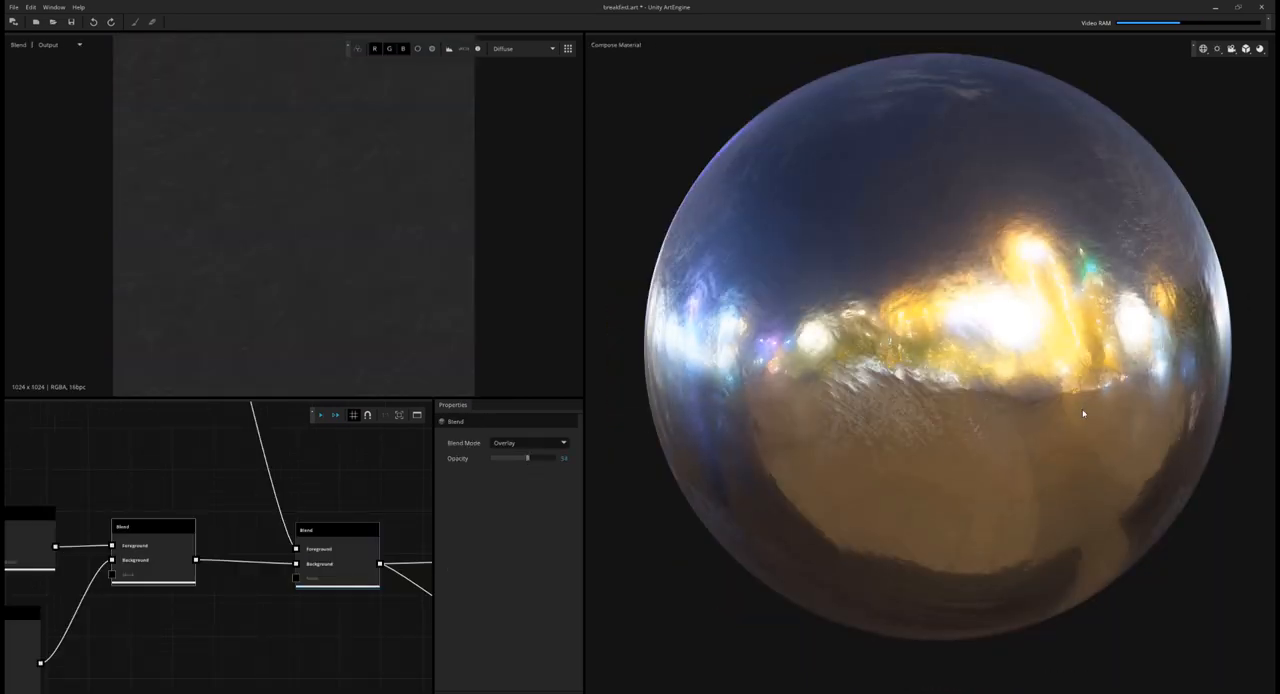
- Orbit the glossy preview sphere to inspect its reflections from another angle
drag(1083, 414, 924, 309)
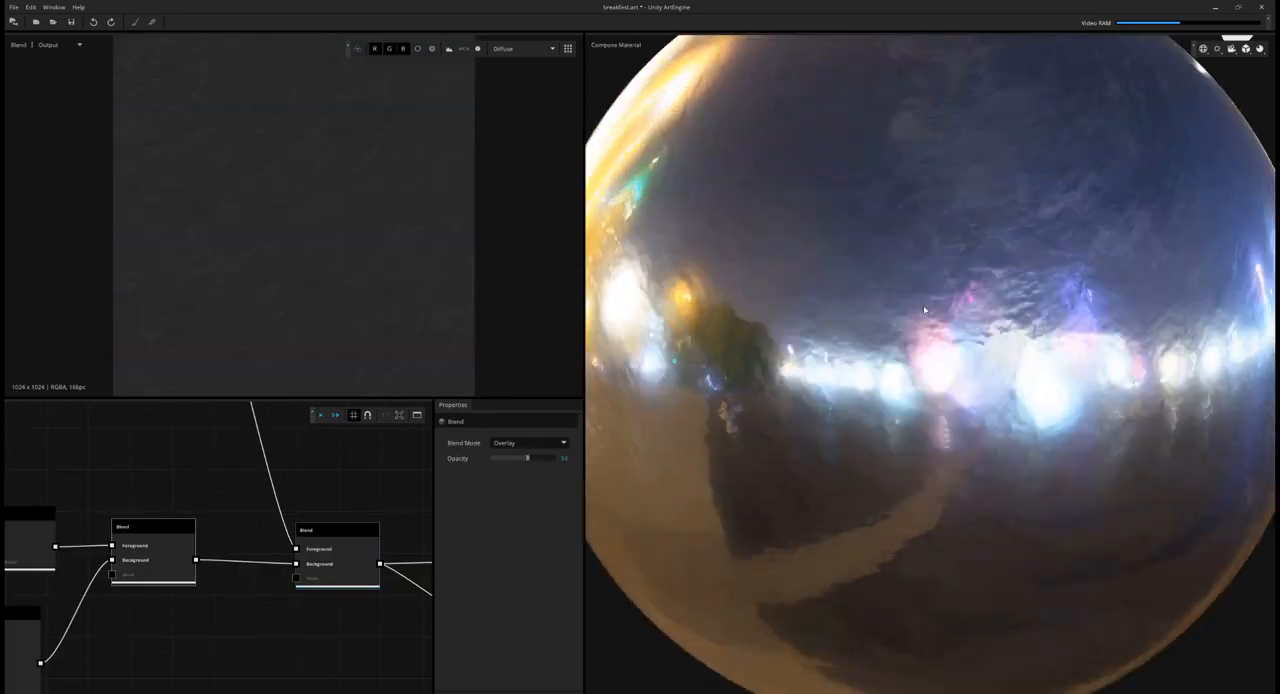